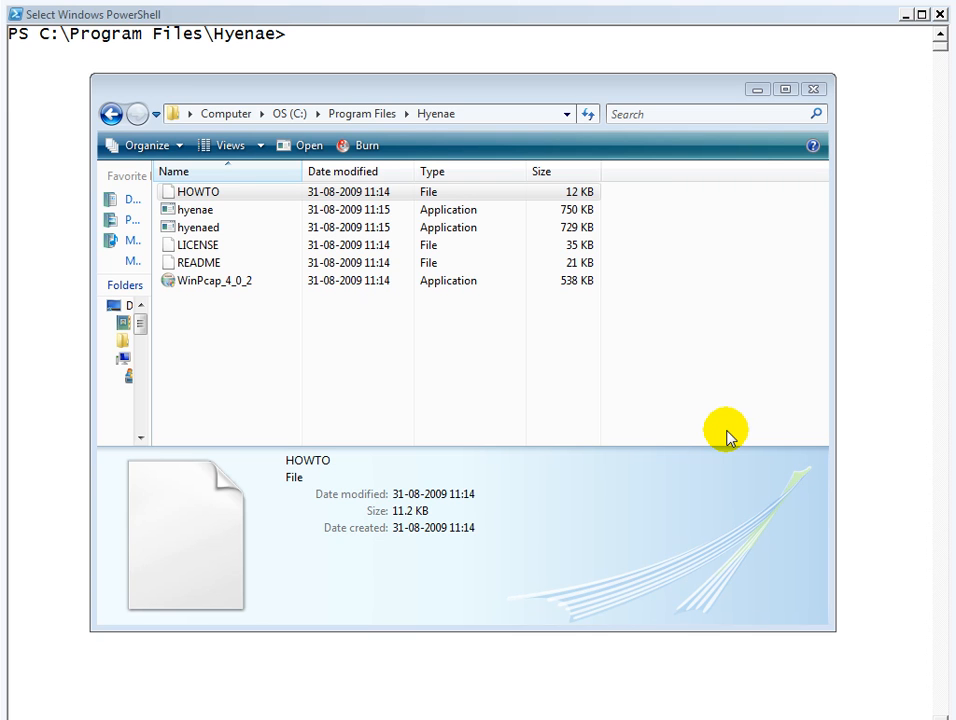
pyautogui.moveTo(278, 363)
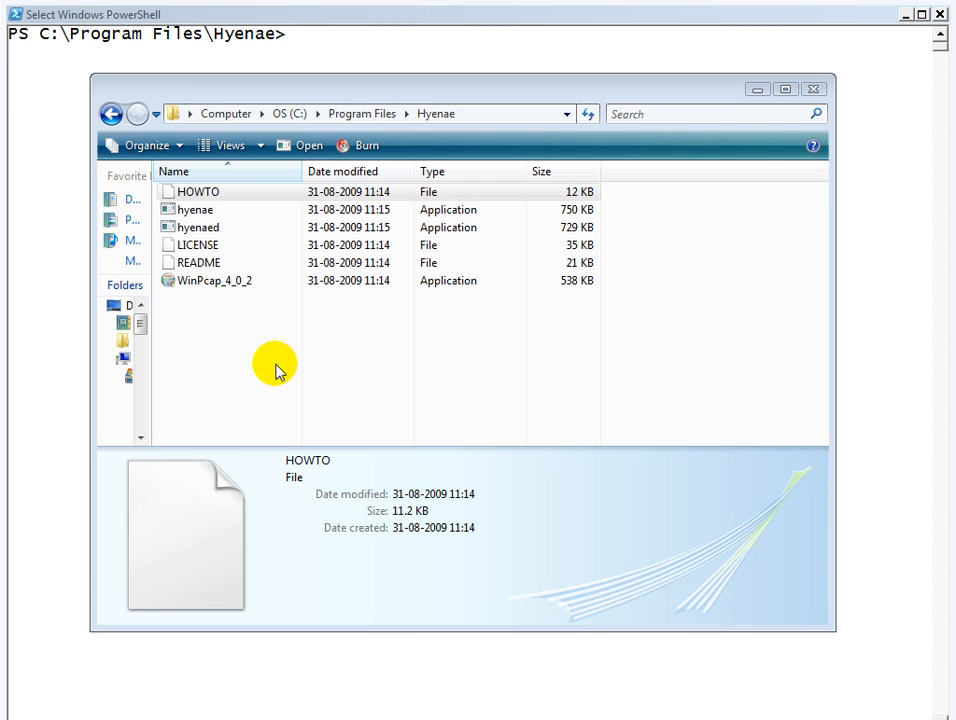
# Open the Hyenae README in WordPad and scroll to its Current Features list.
pyautogui.click(197, 262)
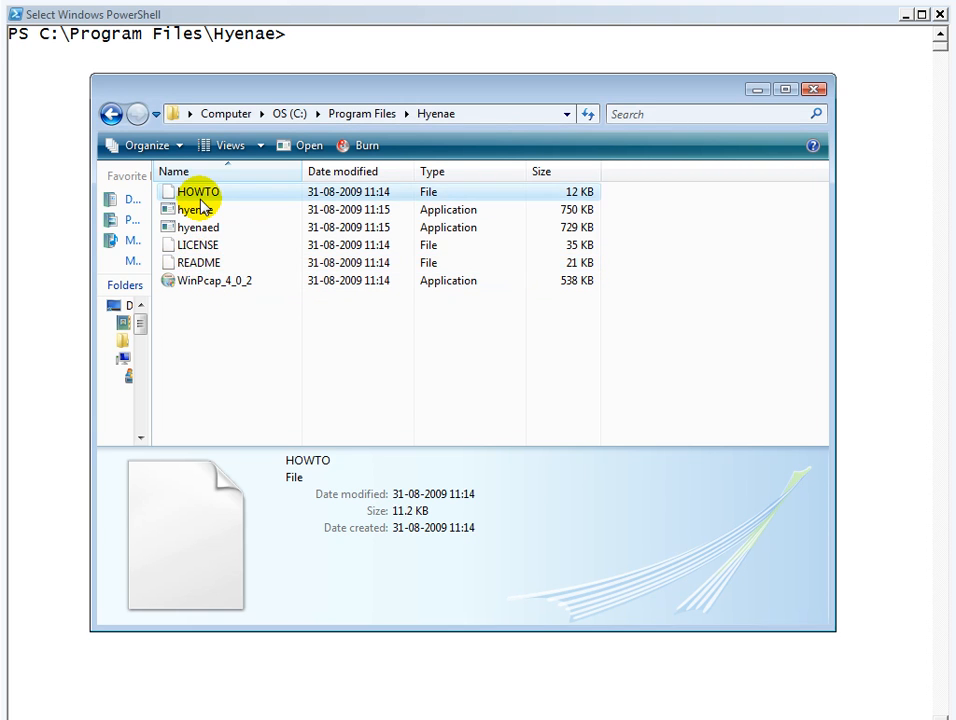
pyautogui.moveTo(280, 335)
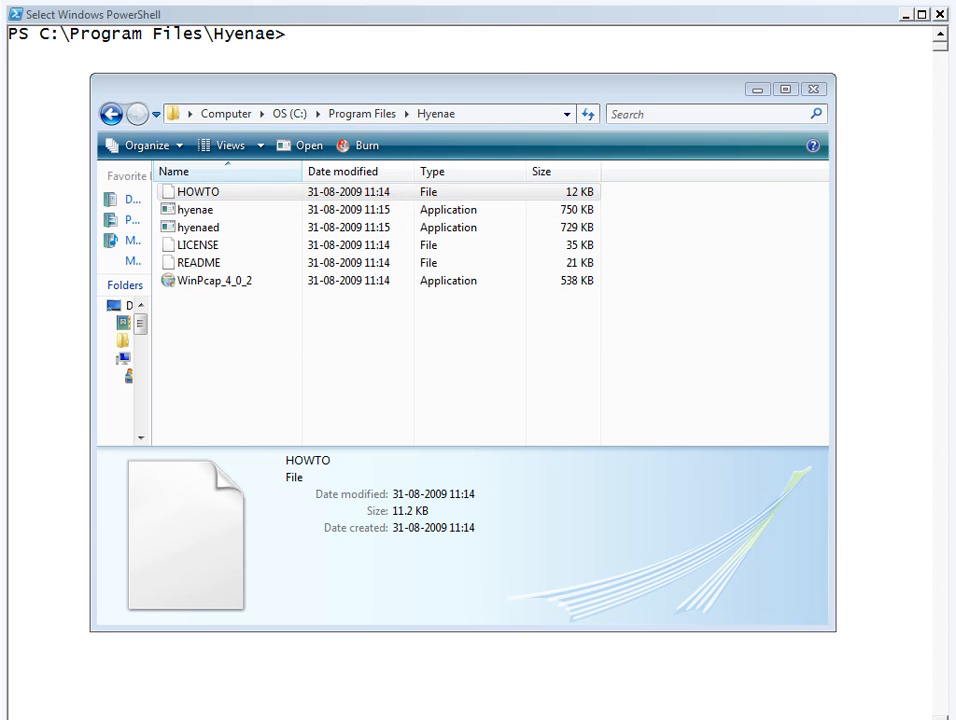
pyautogui.doubleClick(198, 262)
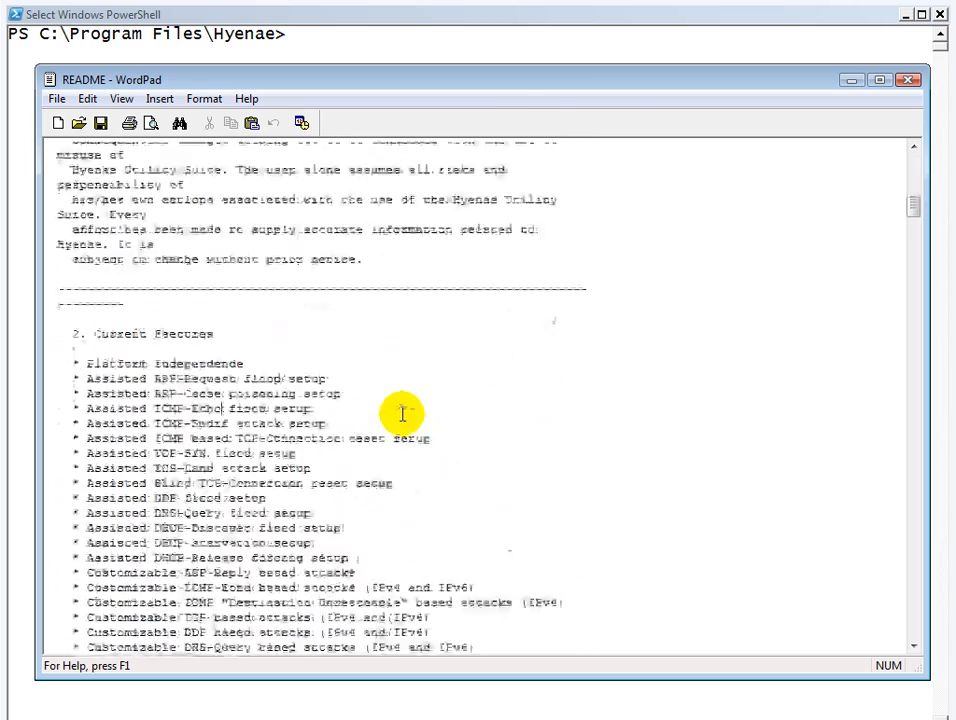
pyautogui.scroll(-3)
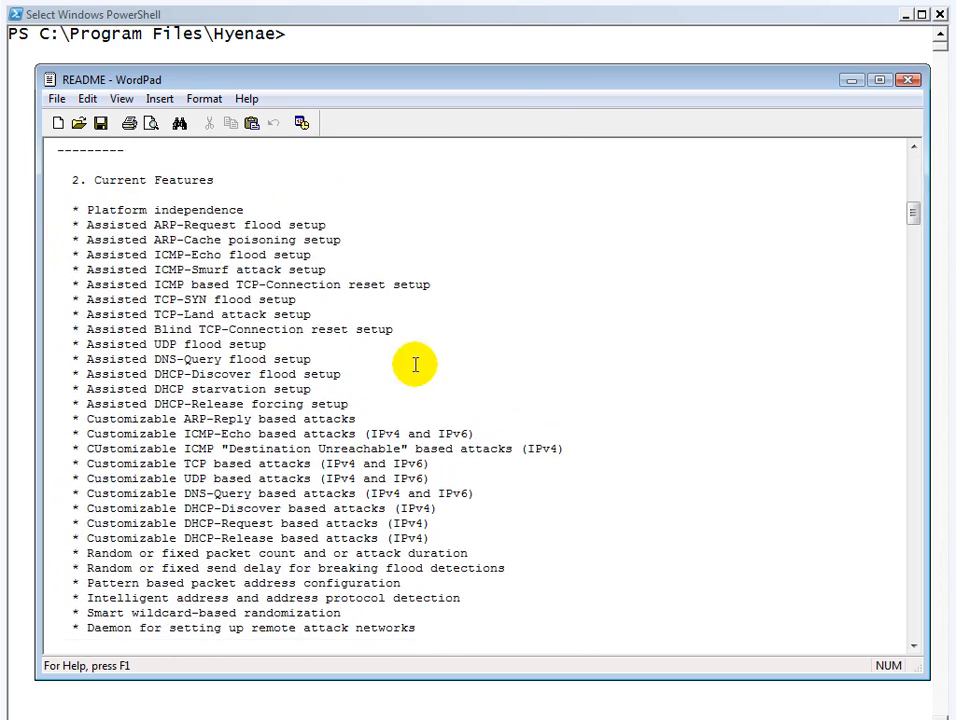
pyautogui.scroll(-3)
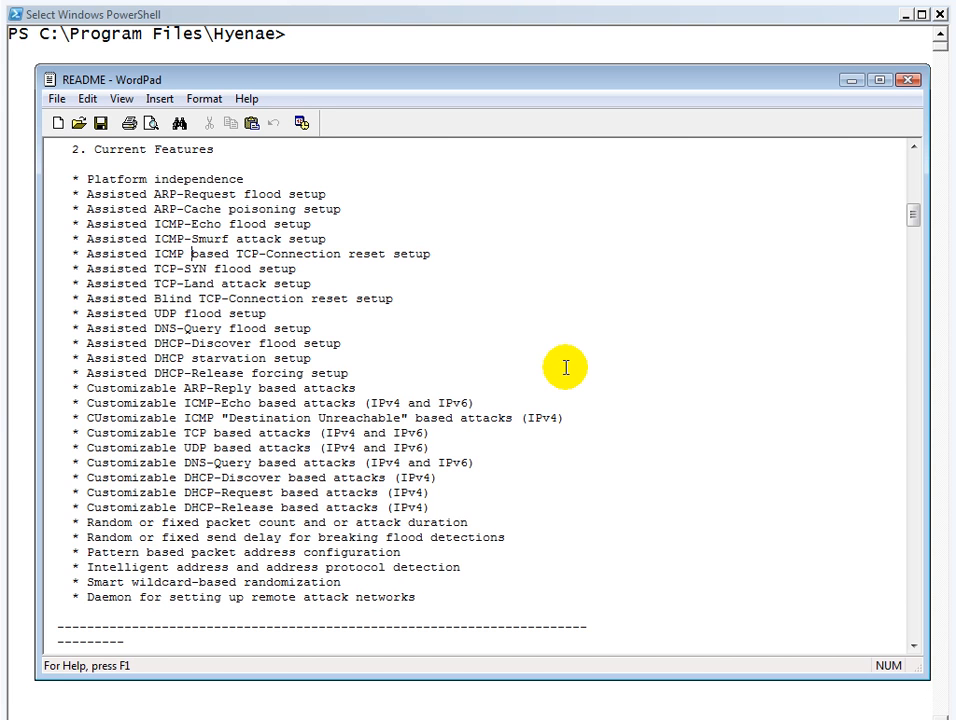
pyautogui.scroll(-3)
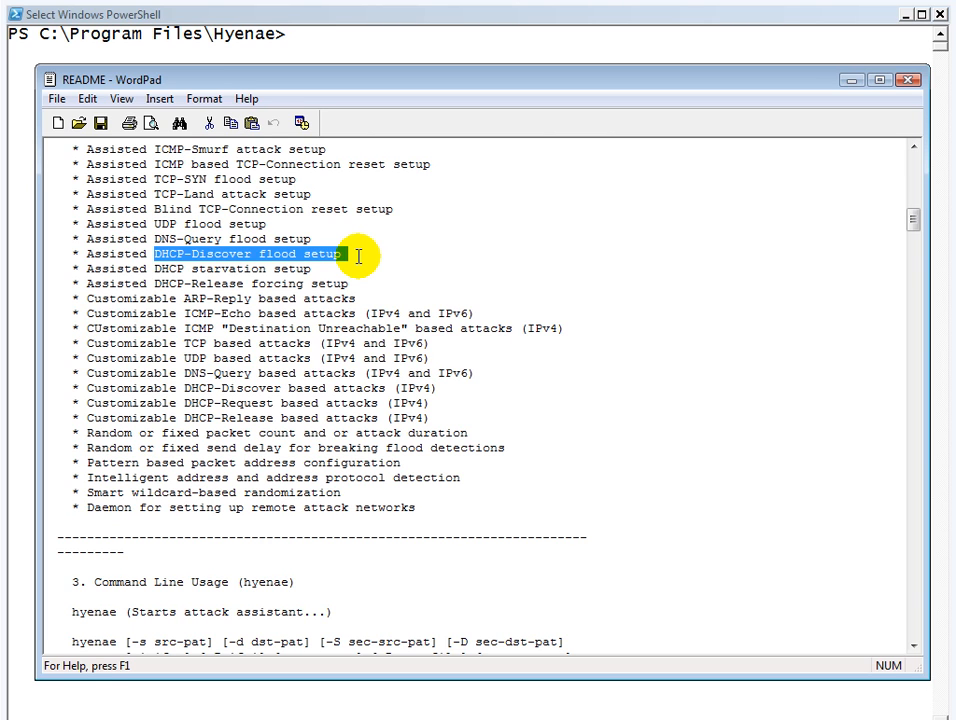
pyautogui.moveTo(290, 283)
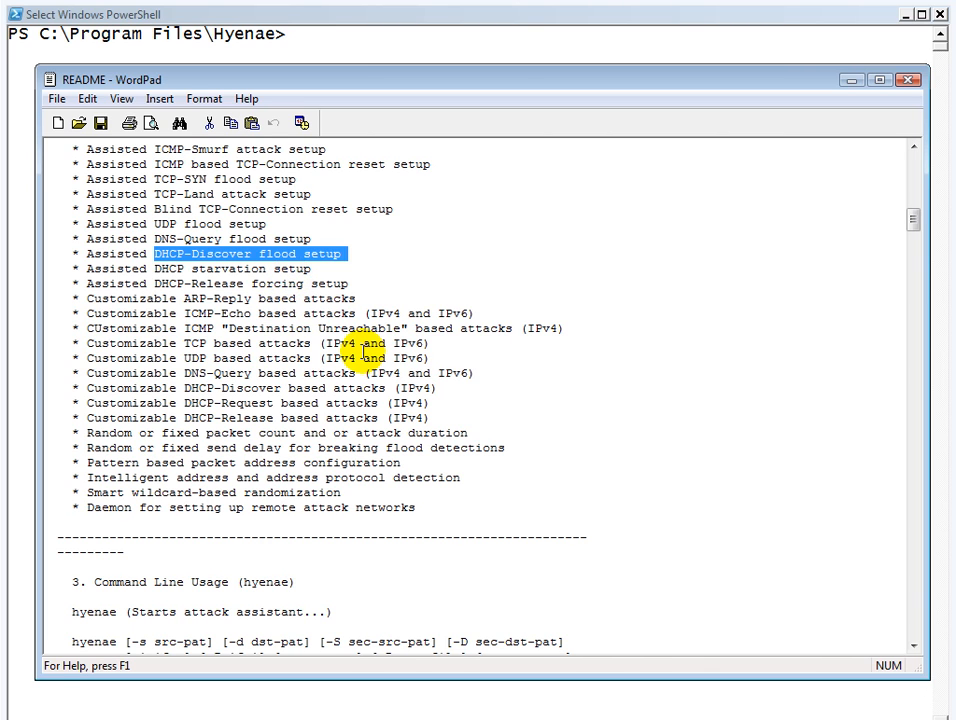
pyautogui.moveTo(372, 255)
pyautogui.write('dir')
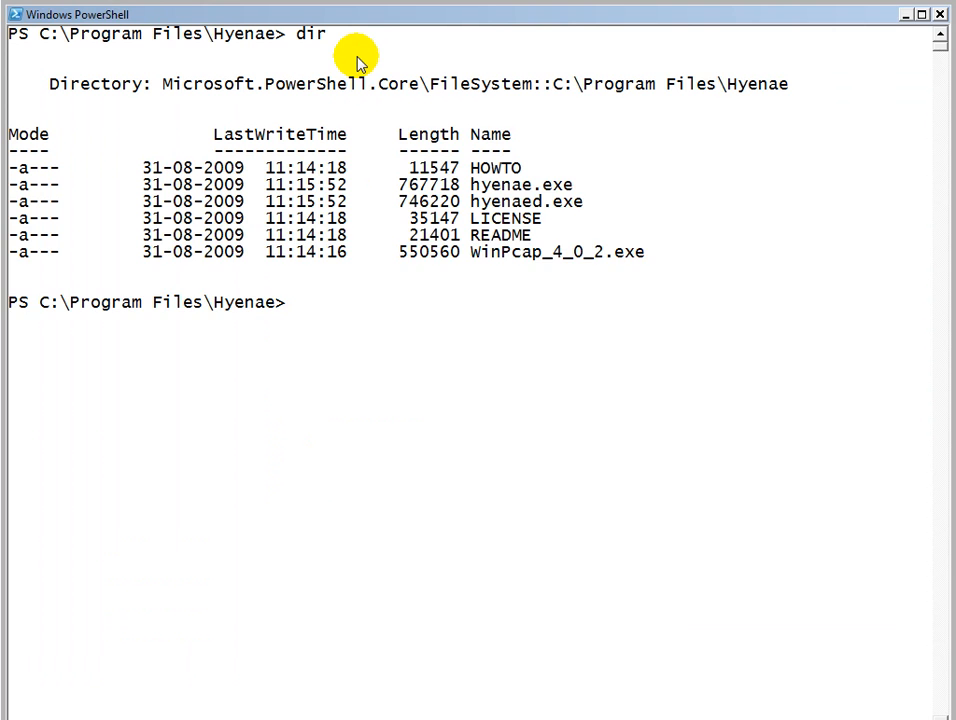
pyautogui.moveTo(480, 190)
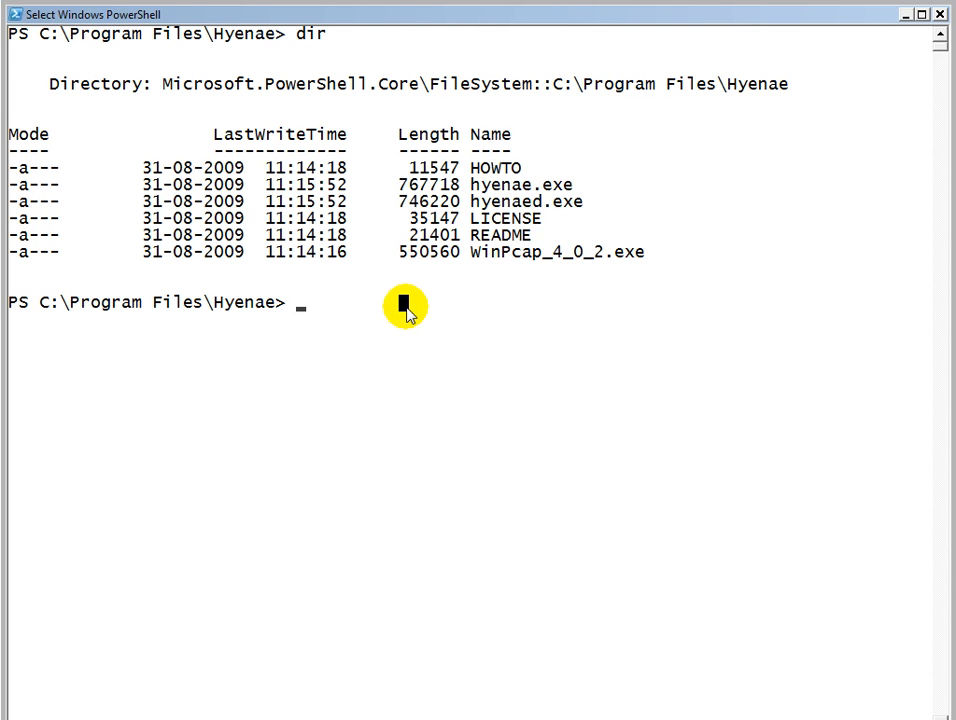
# Correct the mistyped 'hyne' and enter .\hyenae.exe with an option dash at the prompt.
pyautogui.write('hyne')
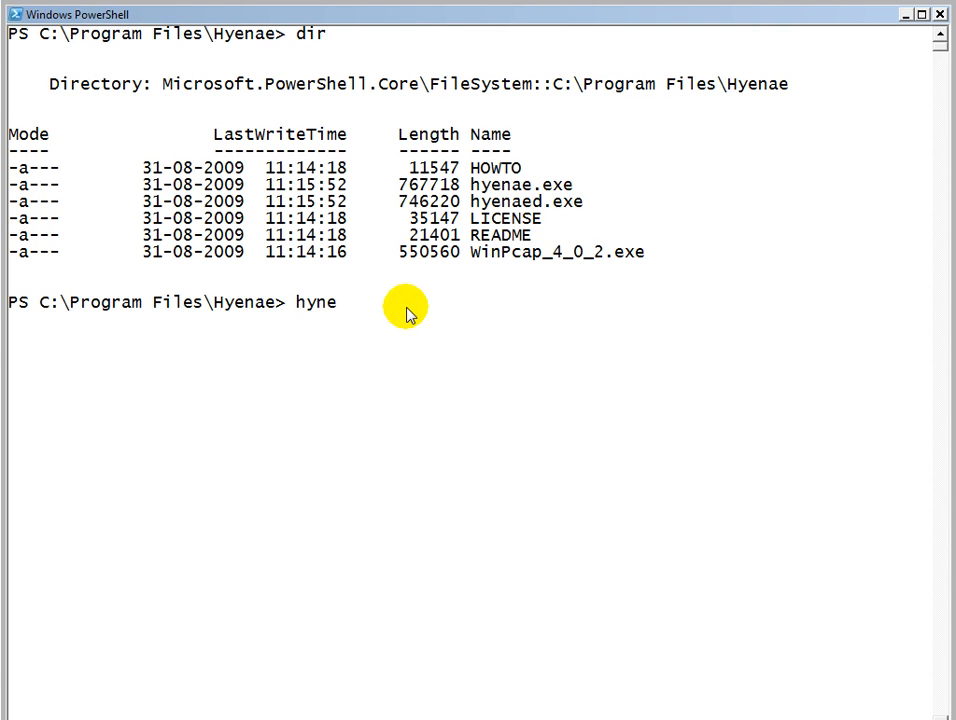
pyautogui.press('BackSpace')
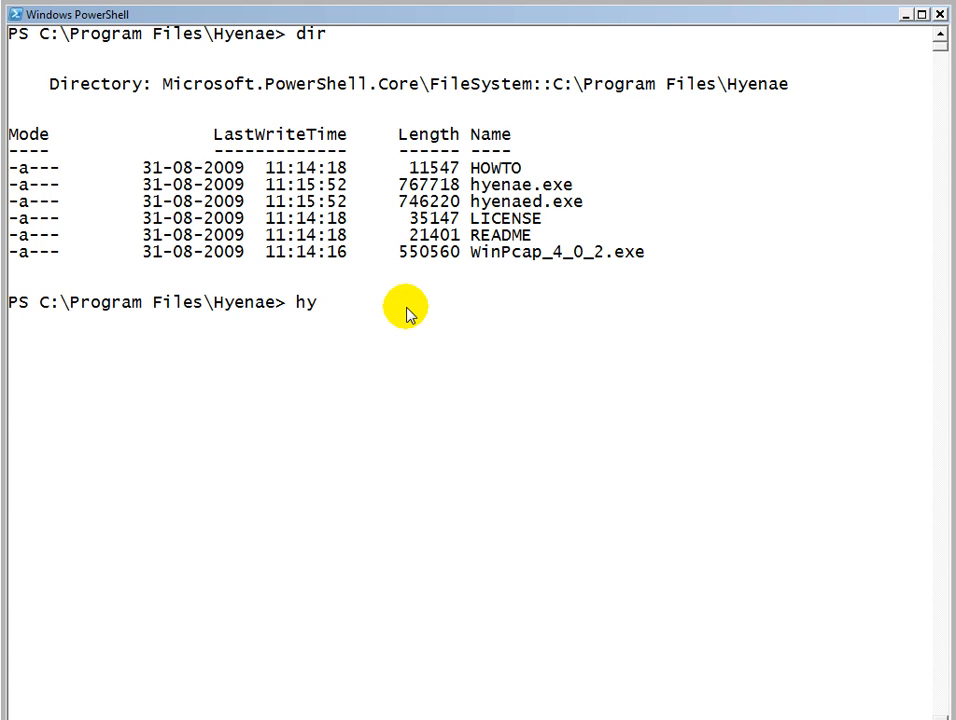
pyautogui.write('.\\hyenae.exe')
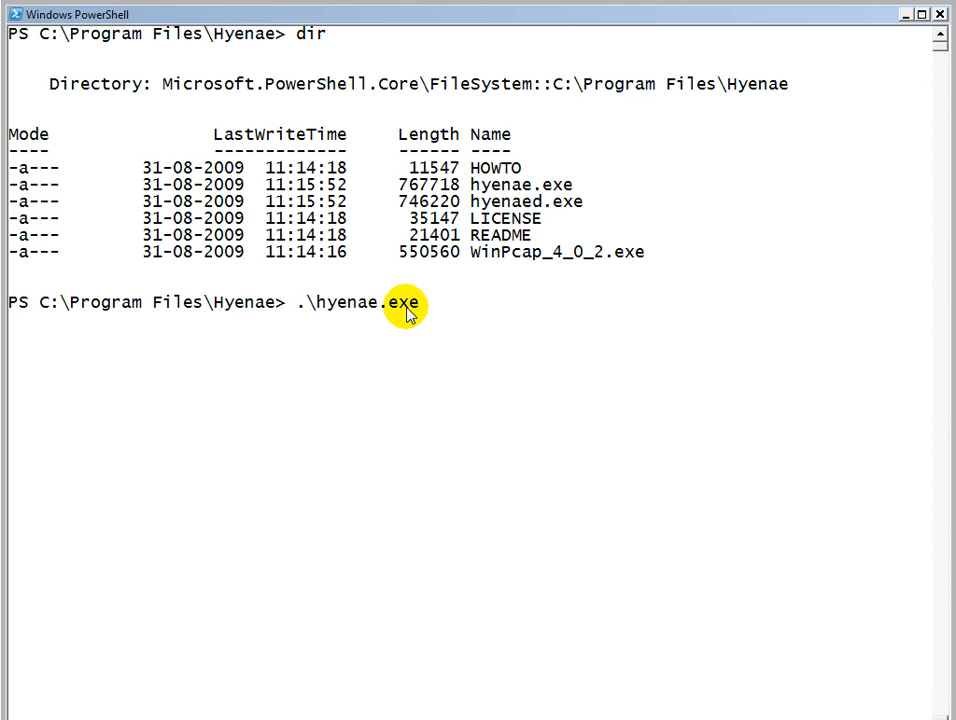
pyautogui.write('-')
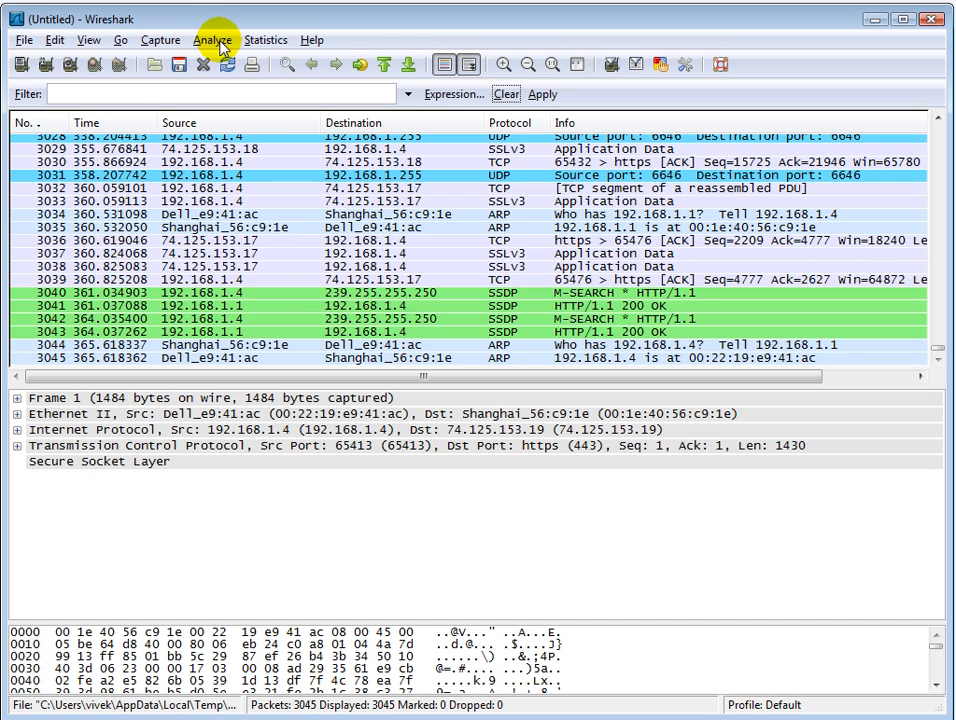
pyautogui.moveTo(187, 64)
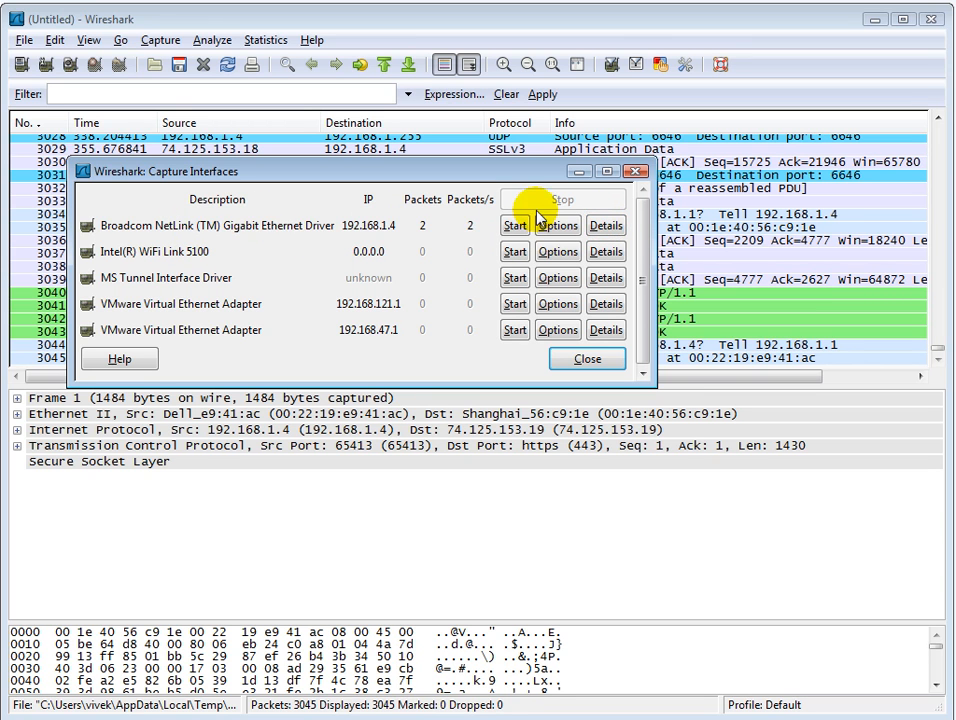
# View the Broadcom NetLink adapter's details to read its NPF device GUID.
pyautogui.click(606, 225)
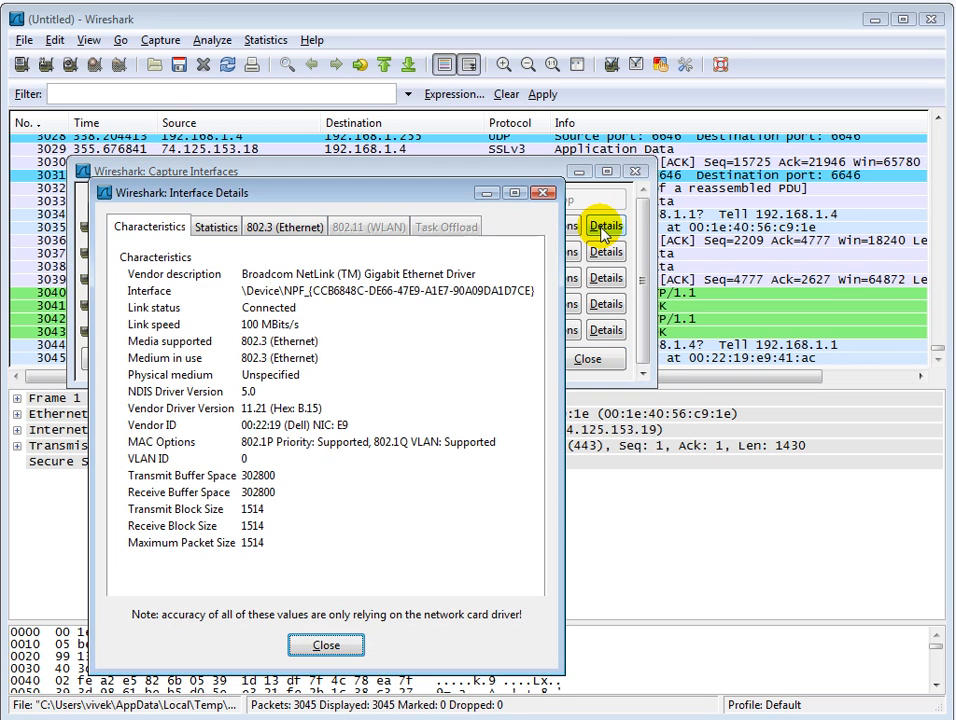
pyautogui.moveTo(517, 299)
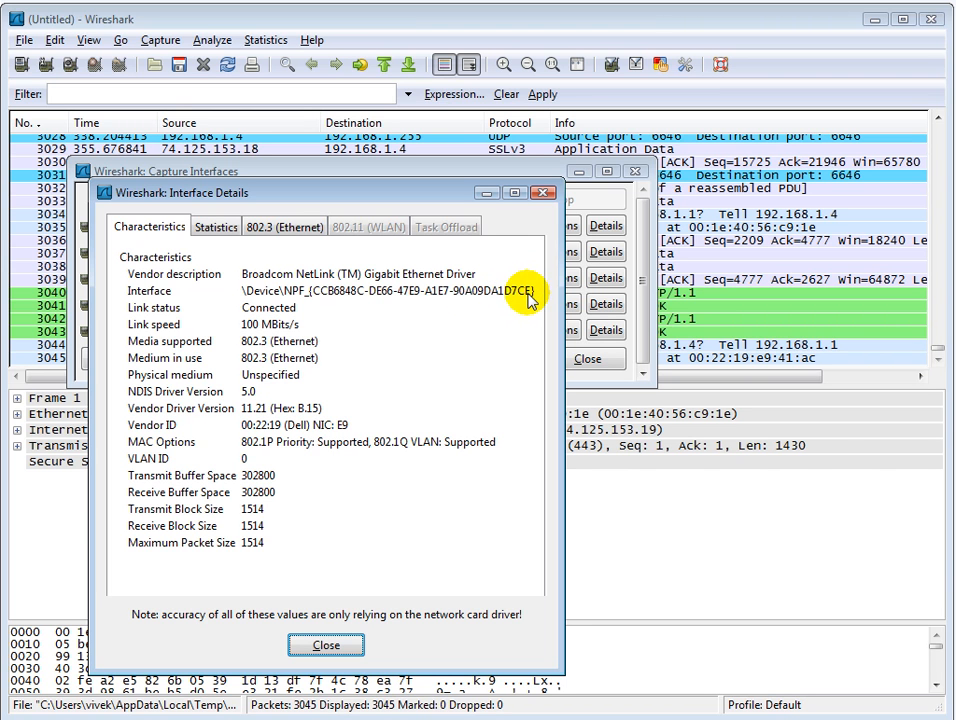
pyautogui.click(325, 644)
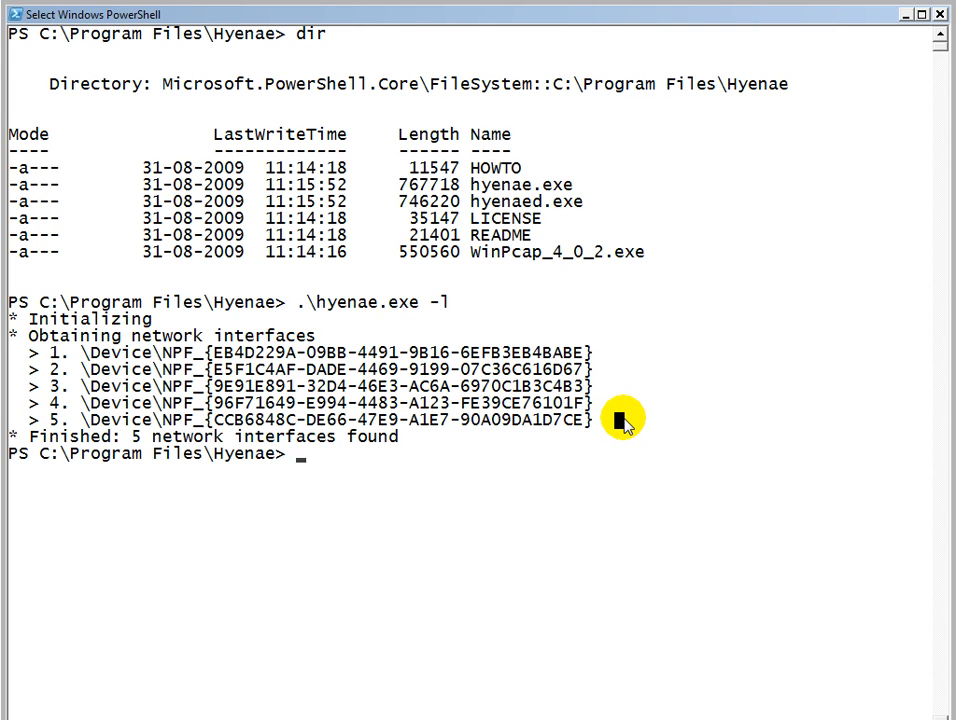
# Start a new command line and type .\hyenae.exe -I 5 -a dhcp-discover.
pyautogui.press('Return')
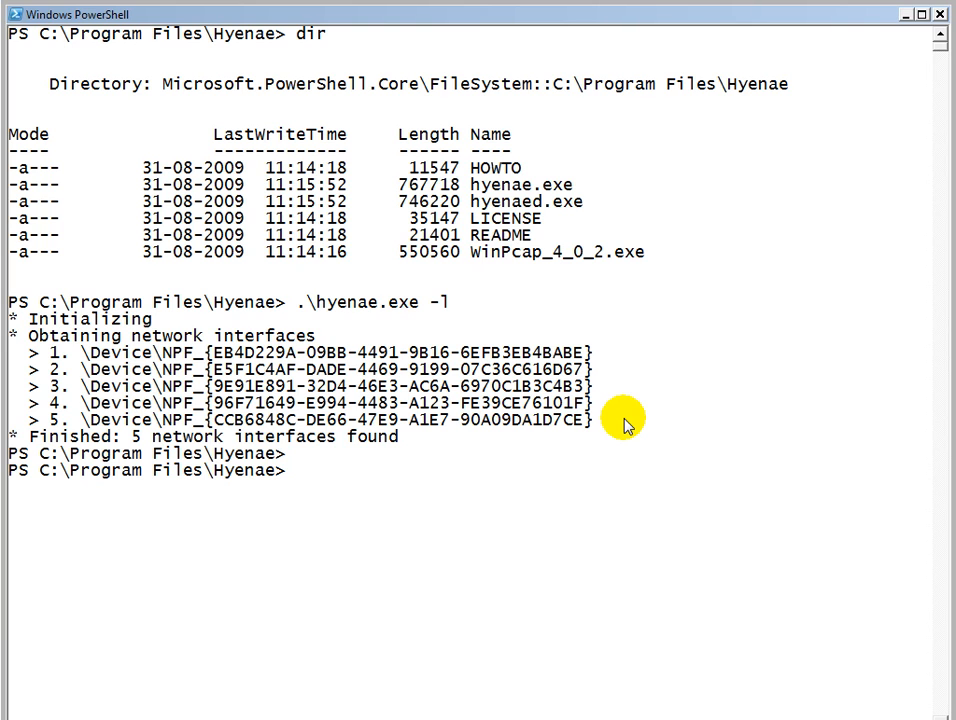
pyautogui.write('.\\hyenae.exe')
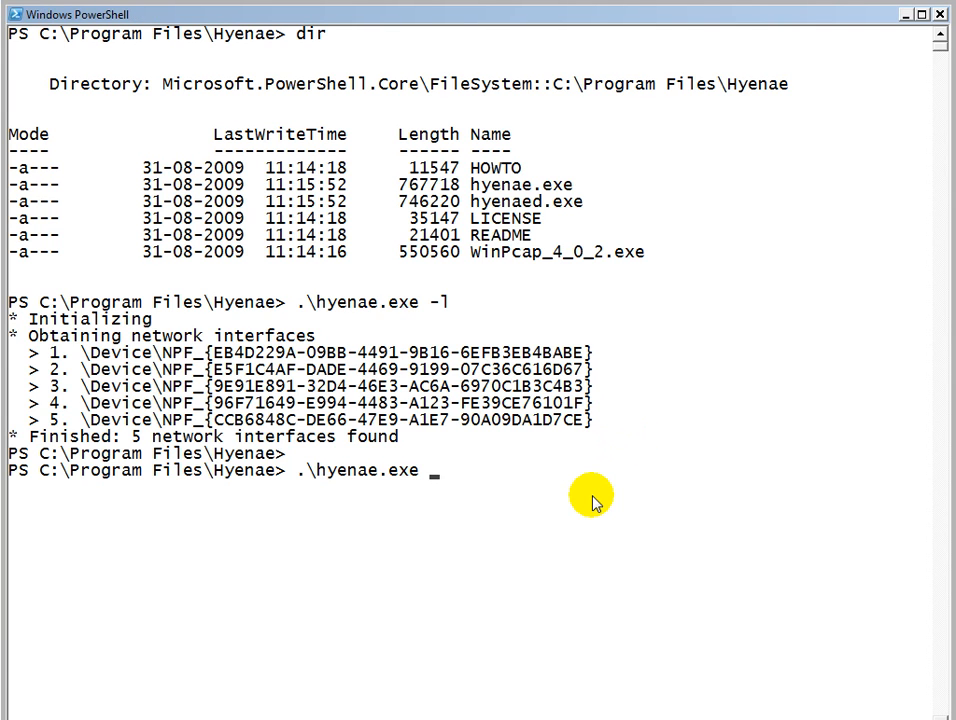
pyautogui.write('-I')
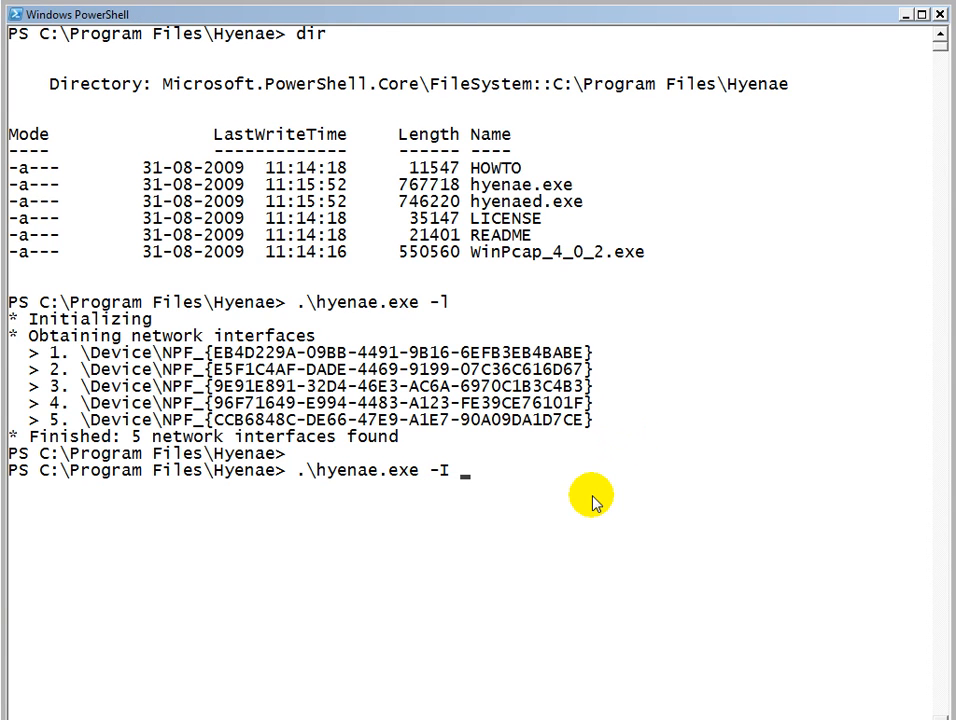
pyautogui.write('5')
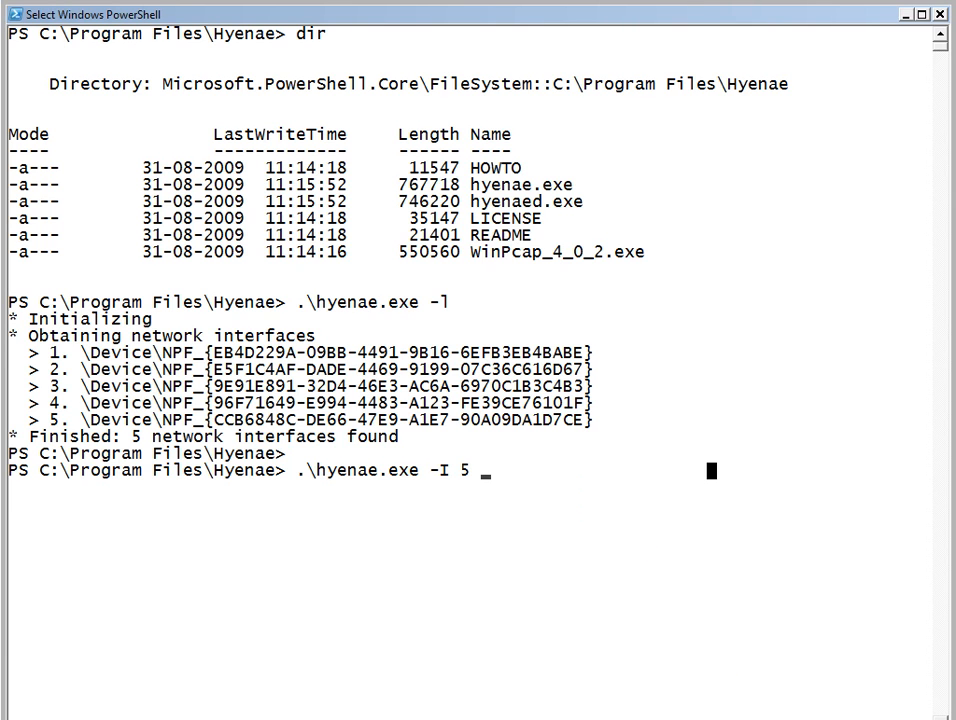
pyautogui.moveTo(588, 495)
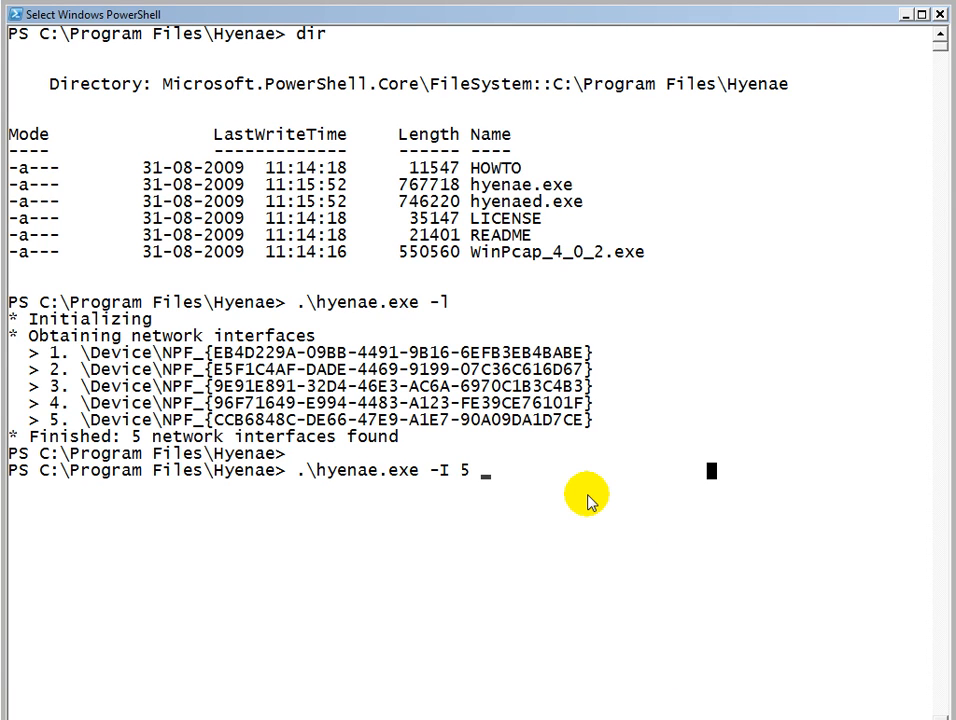
pyautogui.write('-a d')
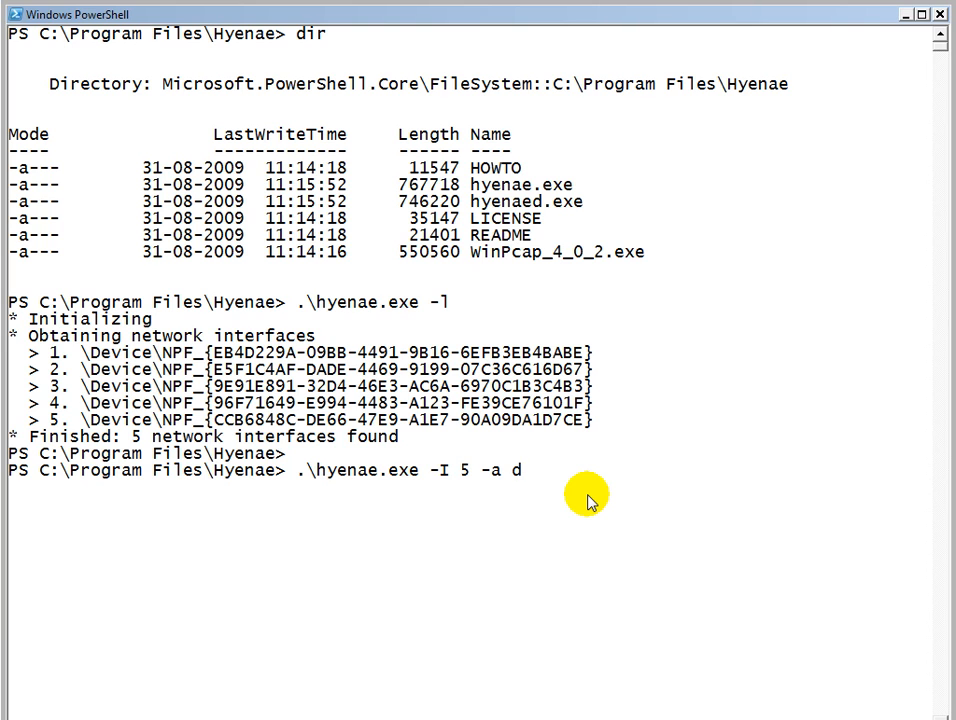
pyautogui.write('dhcp-dis')
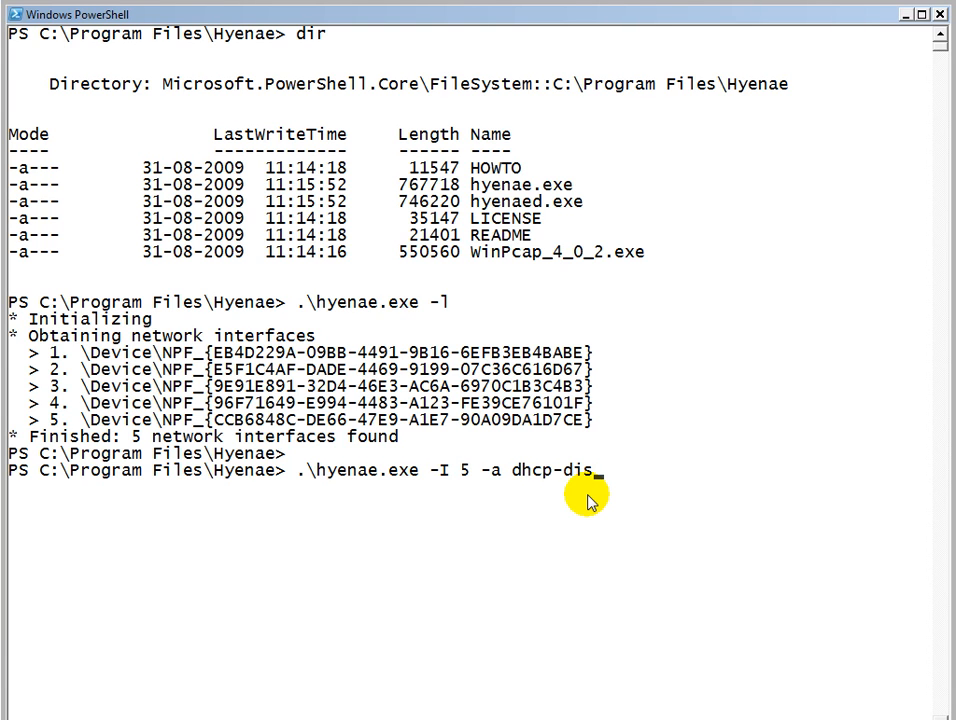
pyautogui.write('cov')
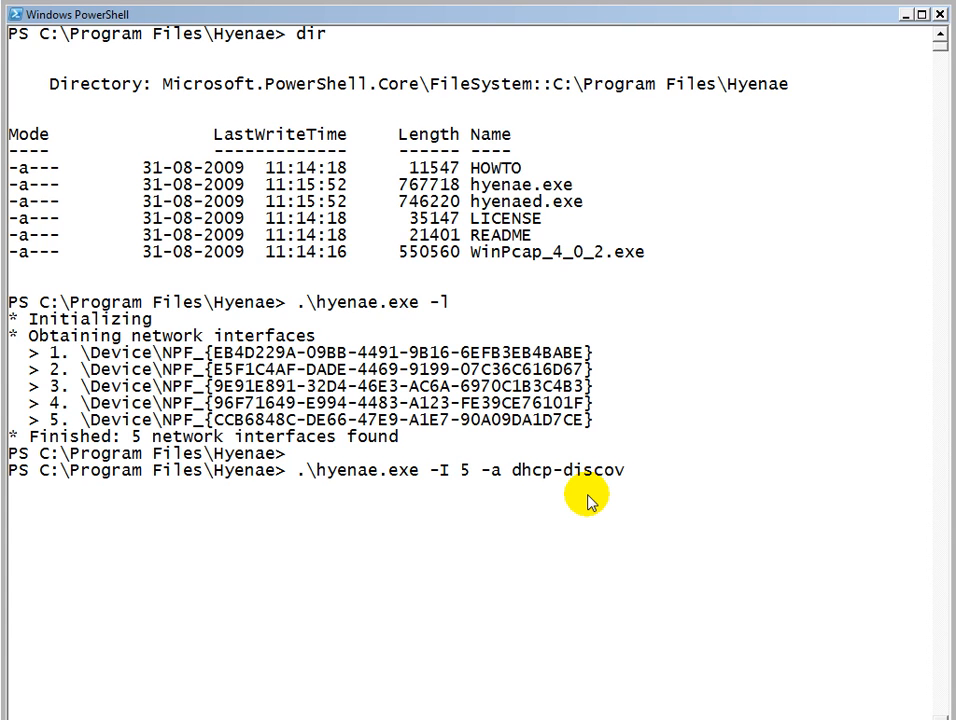
pyautogui.write('er')
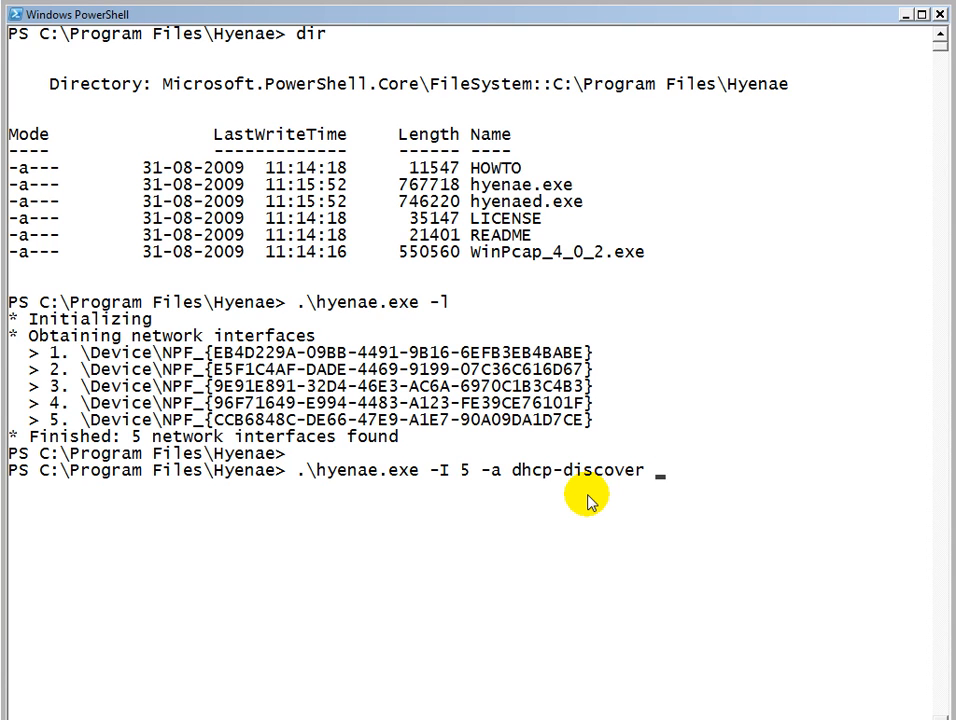
# Append source %-0.0.0.0 and destination ff:ff:ff:ff:ff:ff-255.255.255.255 to the command.
pyautogui.write('-s')
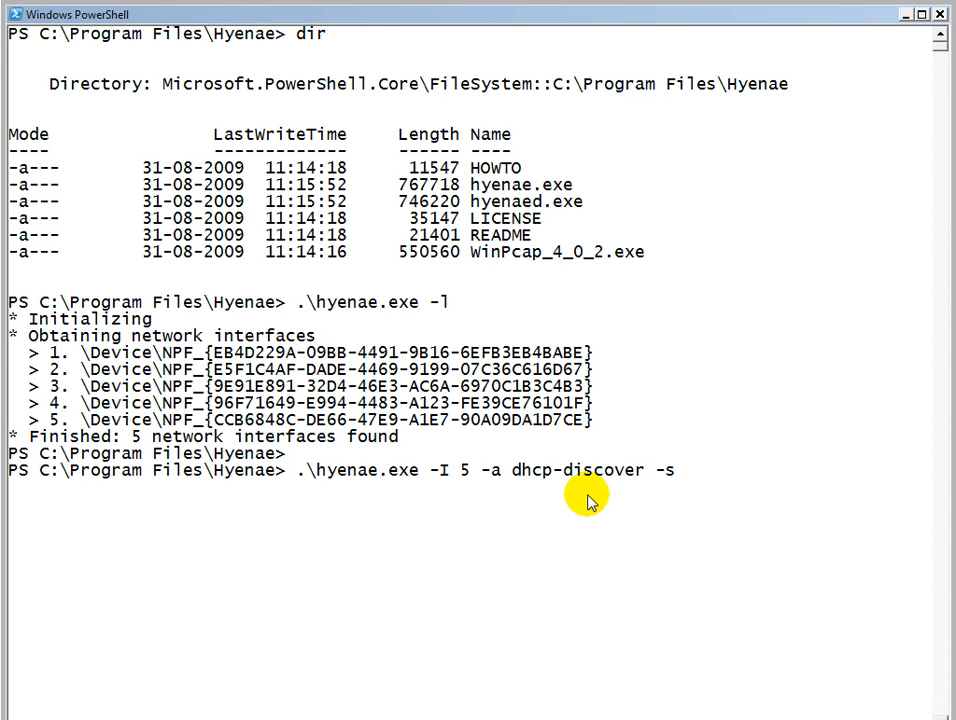
pyautogui.write('%s')
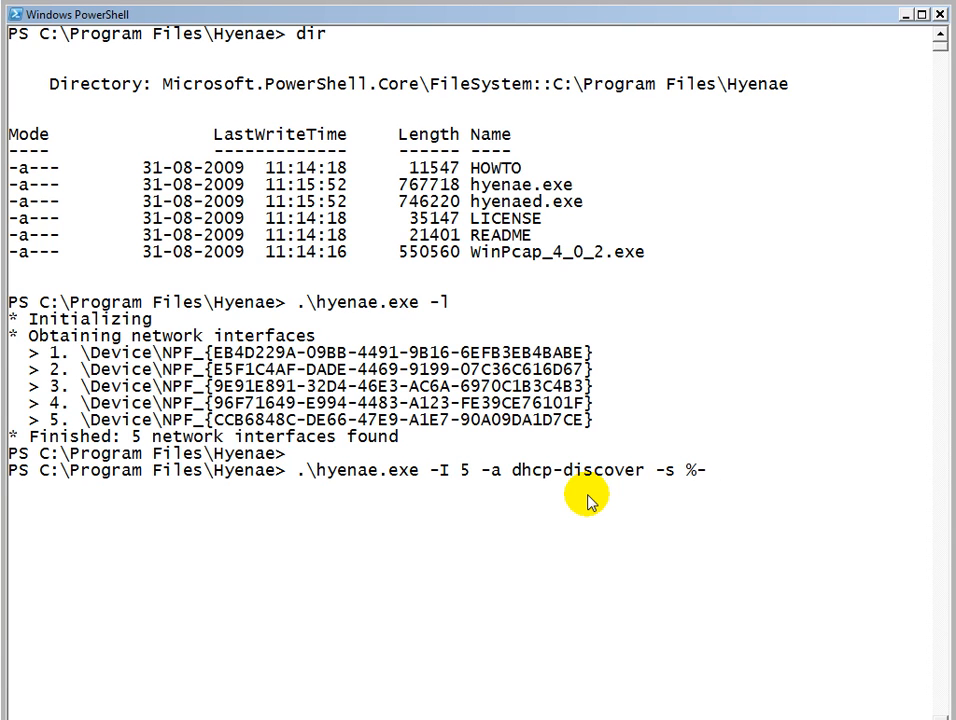
pyautogui.write('-')
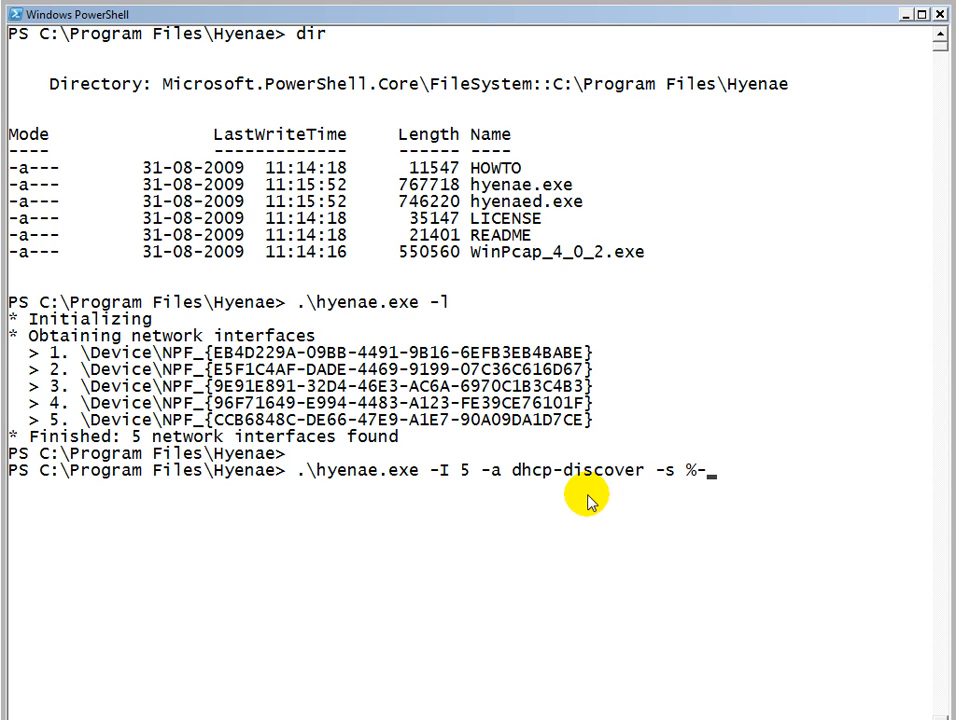
pyautogui.write('0.')
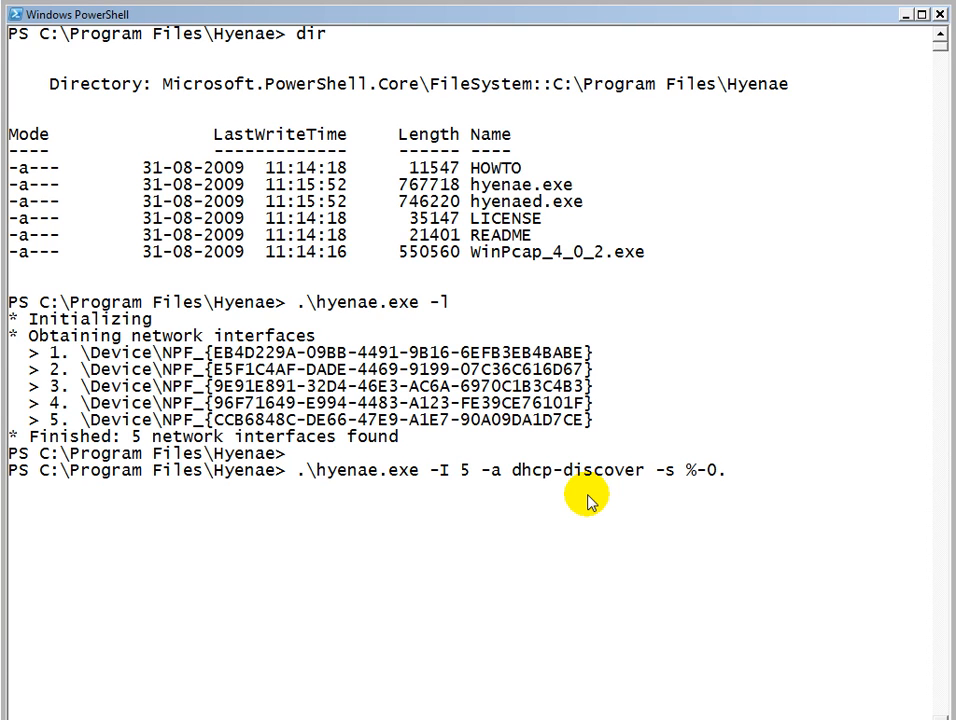
pyautogui.write('.0.0.0')
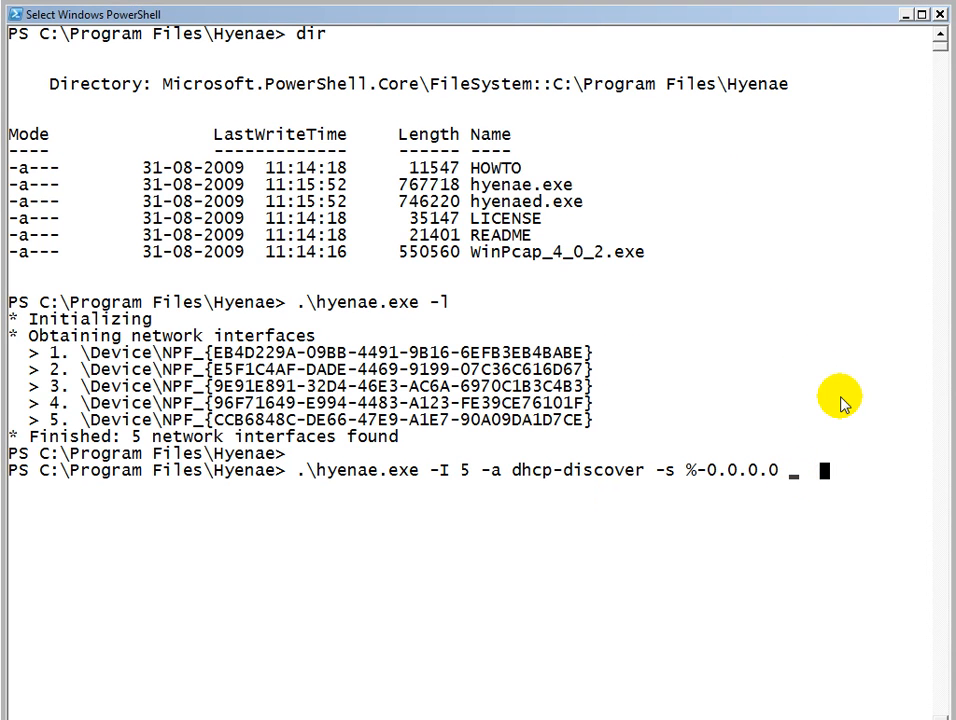
pyautogui.write('-d')
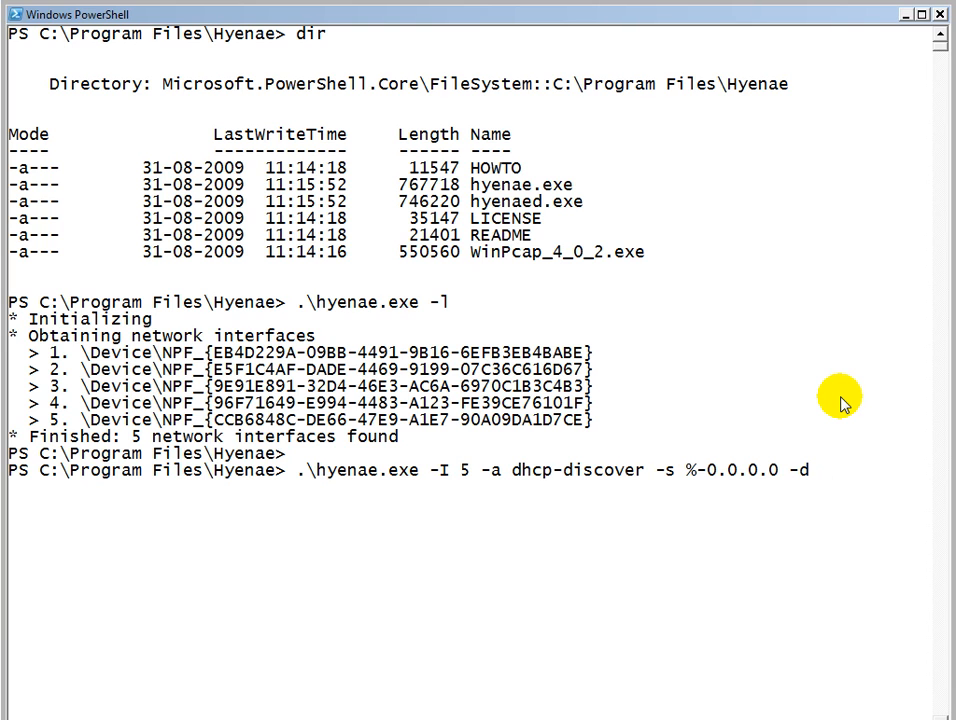
pyautogui.write('ff:ff:ff')
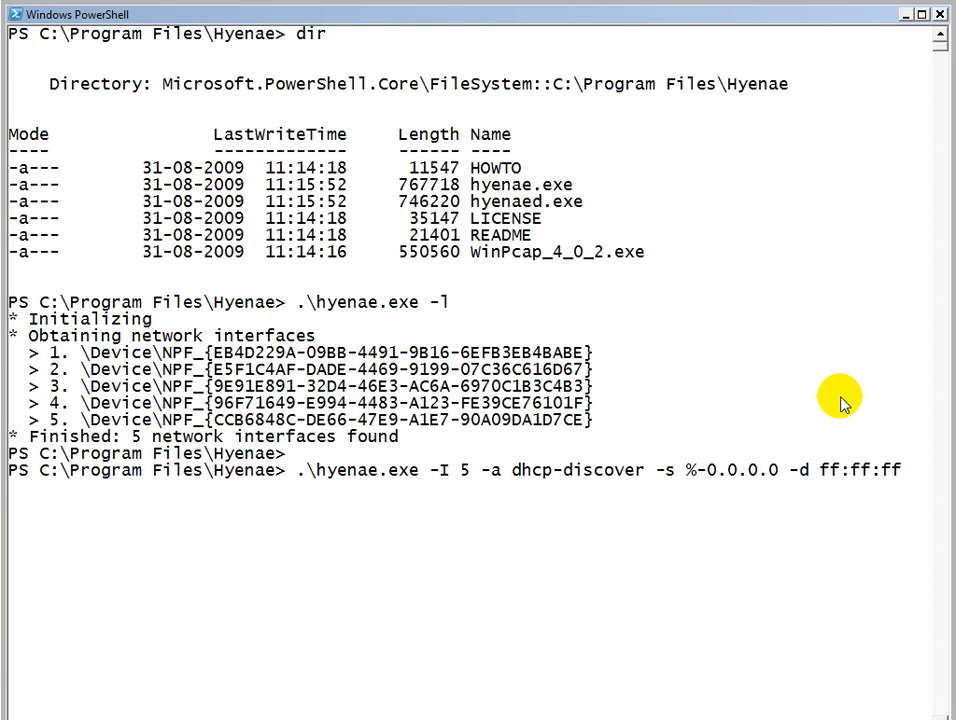
pyautogui.write(':ff:ff:ff-')
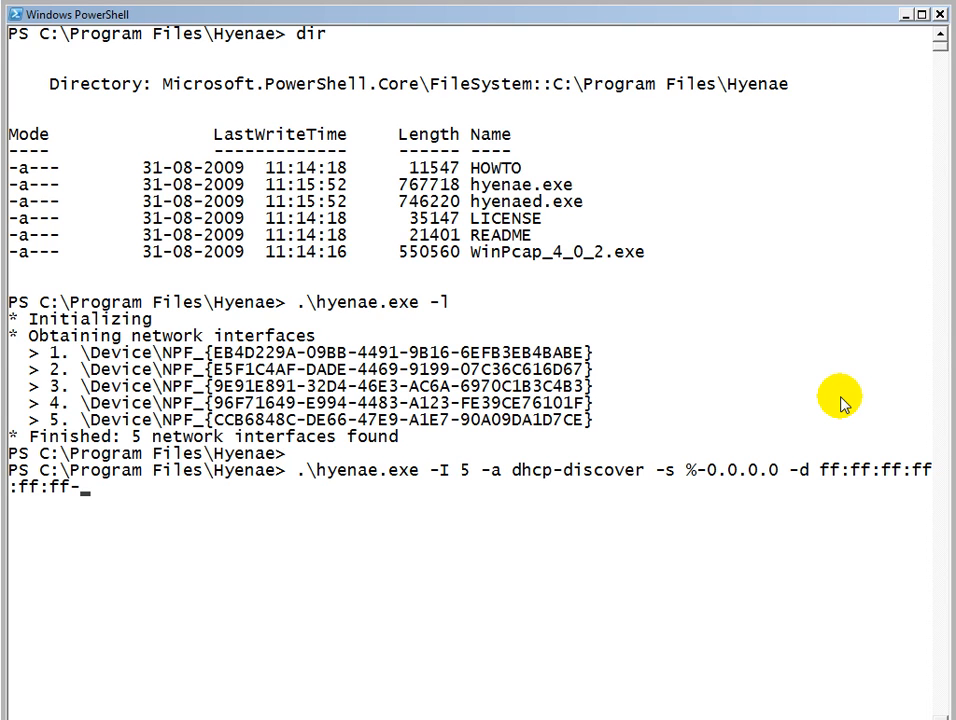
pyautogui.write('255.')
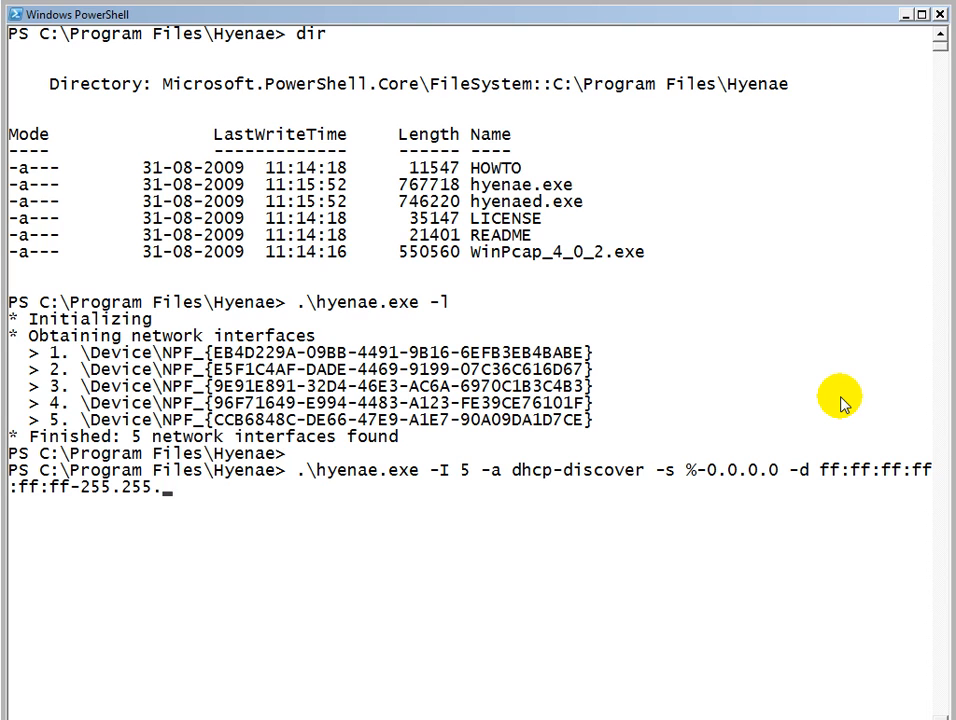
pyautogui.write('255.255')
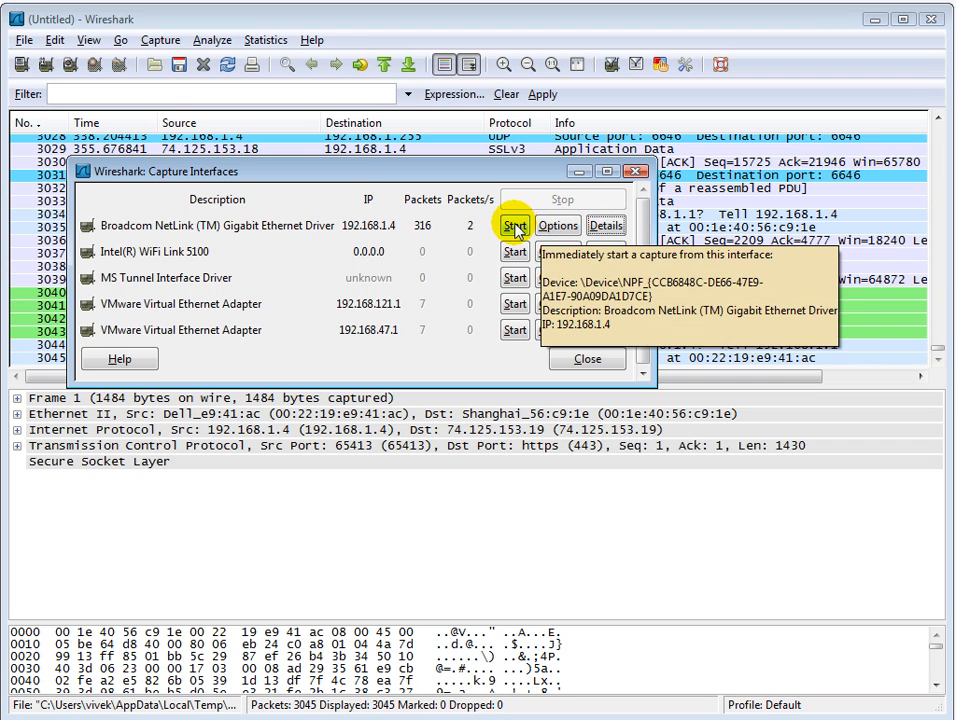
# Start capturing on the Broadcom adapter and apply the bootp display filter.
pyautogui.click(515, 225)
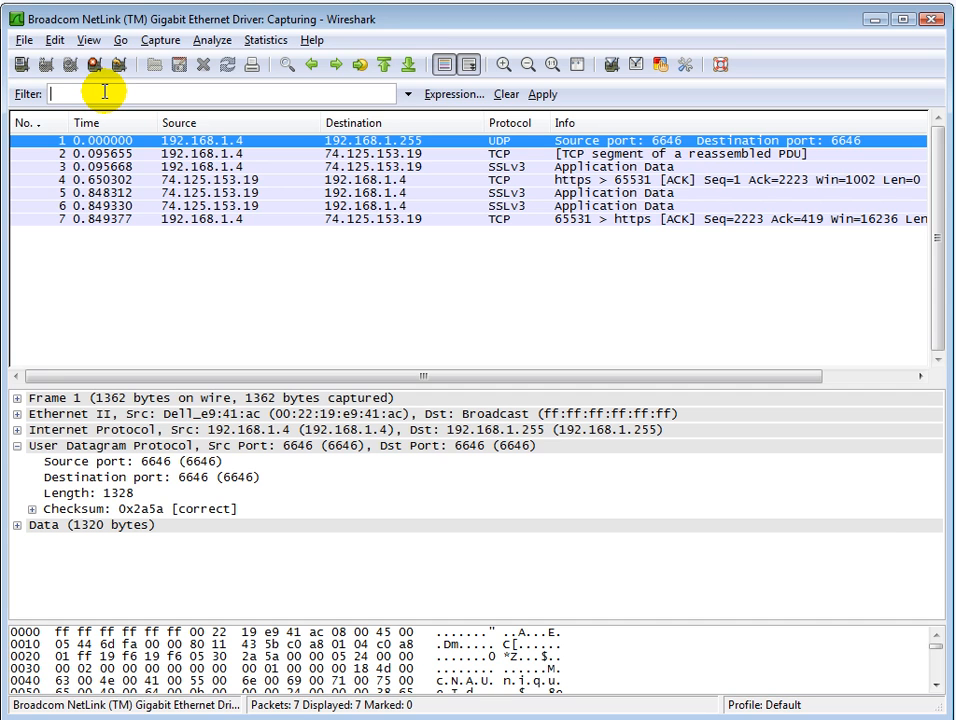
pyautogui.write('bootp')
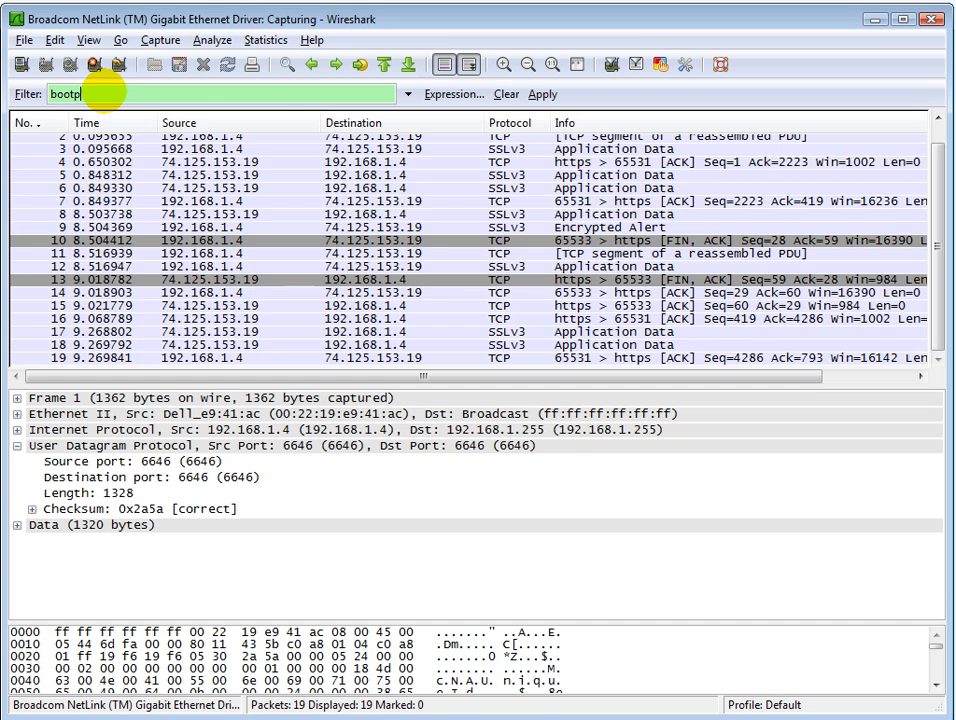
pyautogui.click(542, 94)
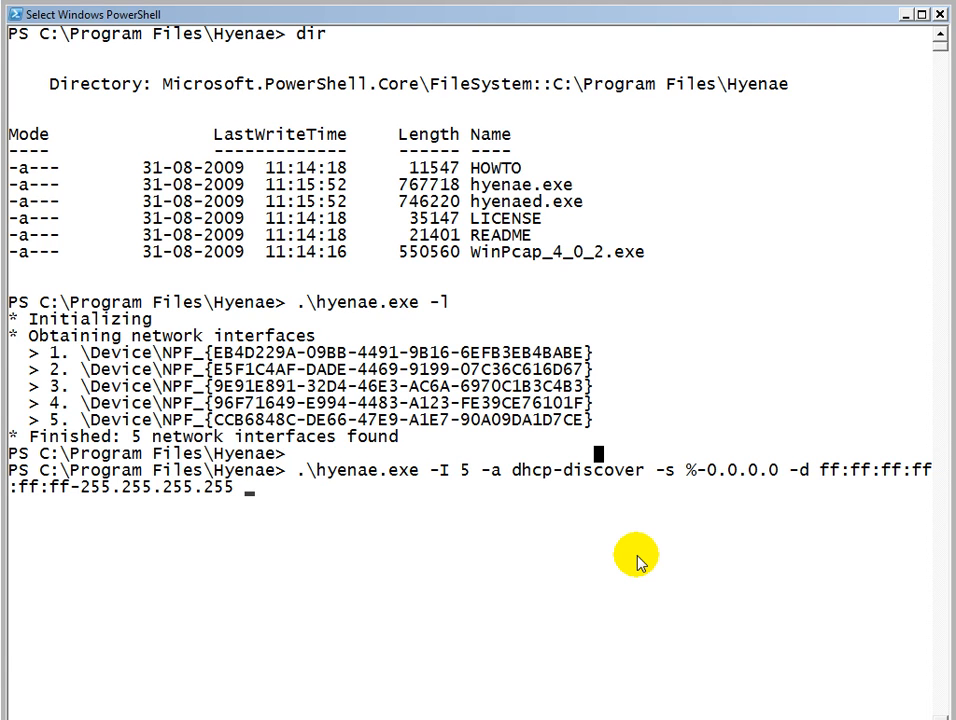
# Add -C 1 to the hyenae dhcp-discover command.
pyautogui.write('-C')
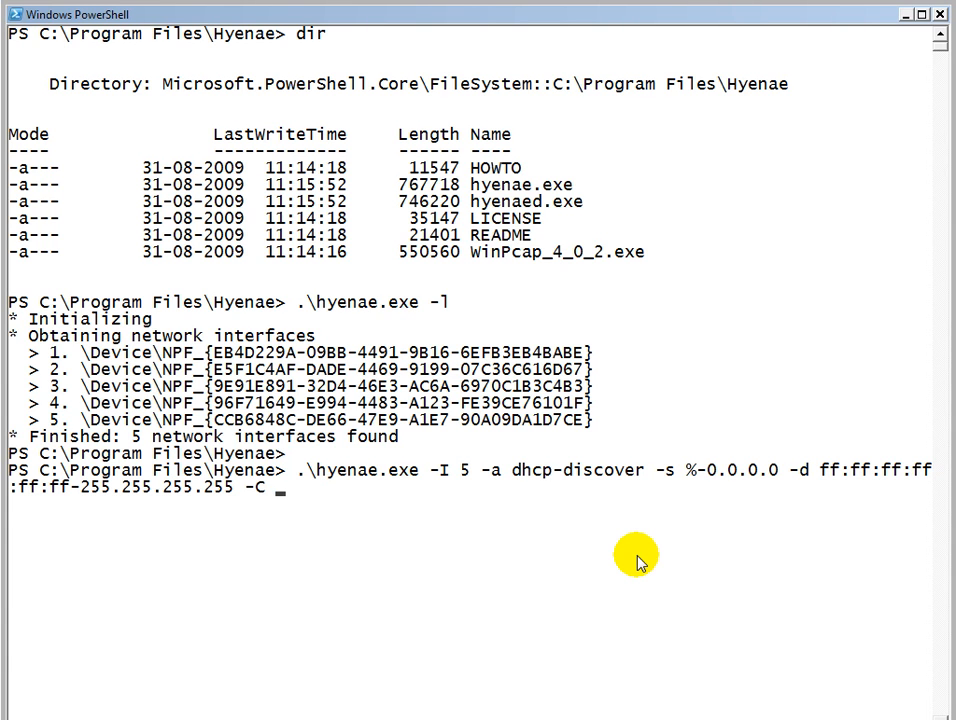
pyautogui.write('1')
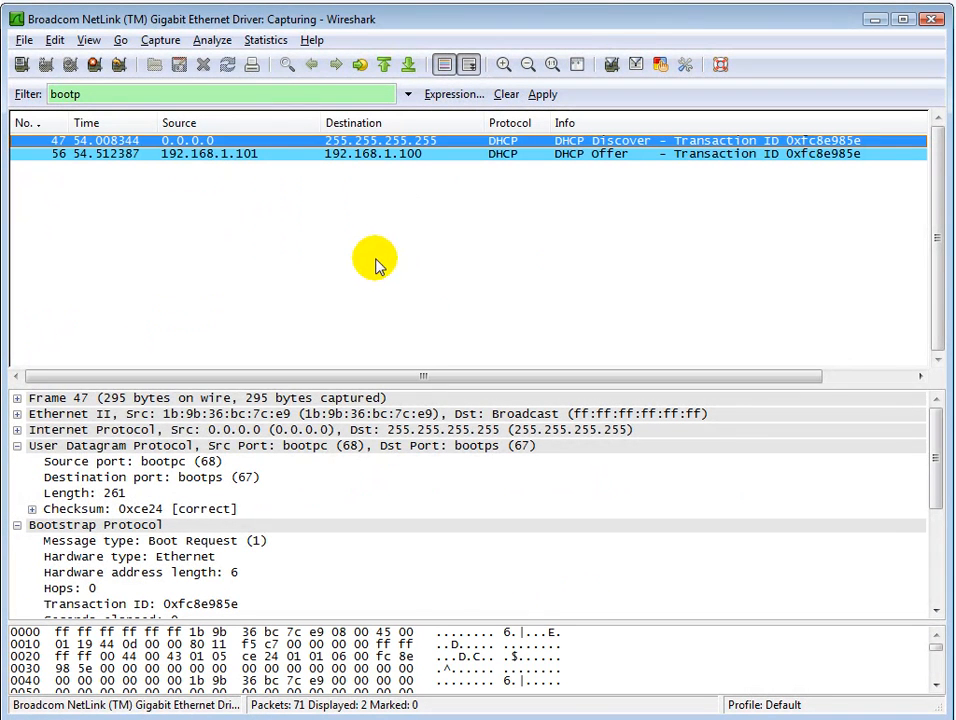
pyautogui.moveTo(308, 140)
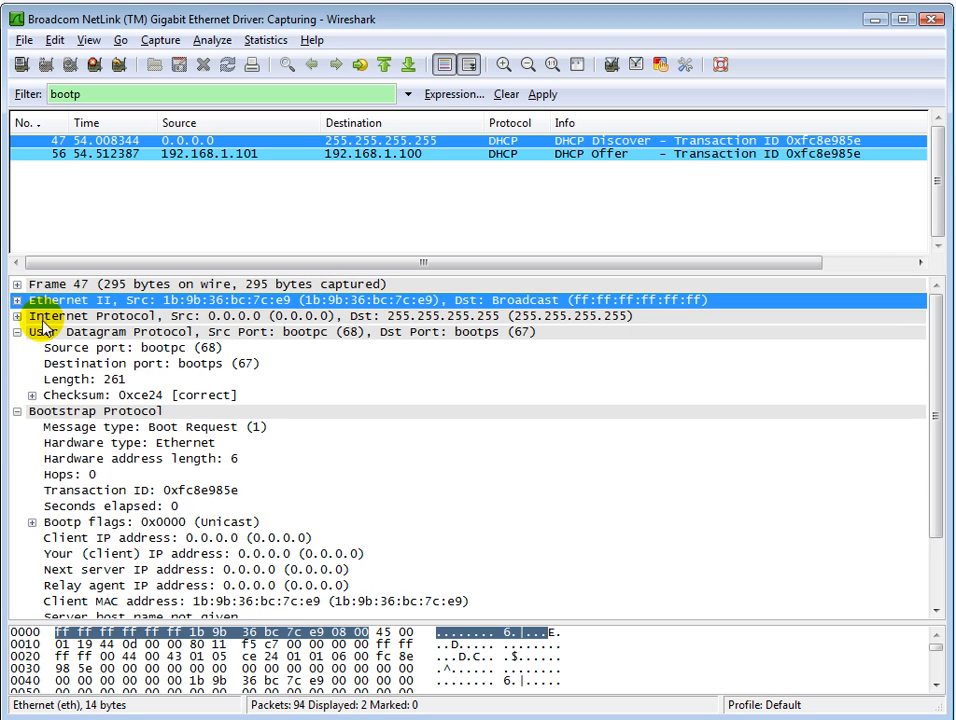
# Inspect the Discover's Ethernet II header, then rerun the single-packet dhcp-discover attack.
pyautogui.click(17, 300)
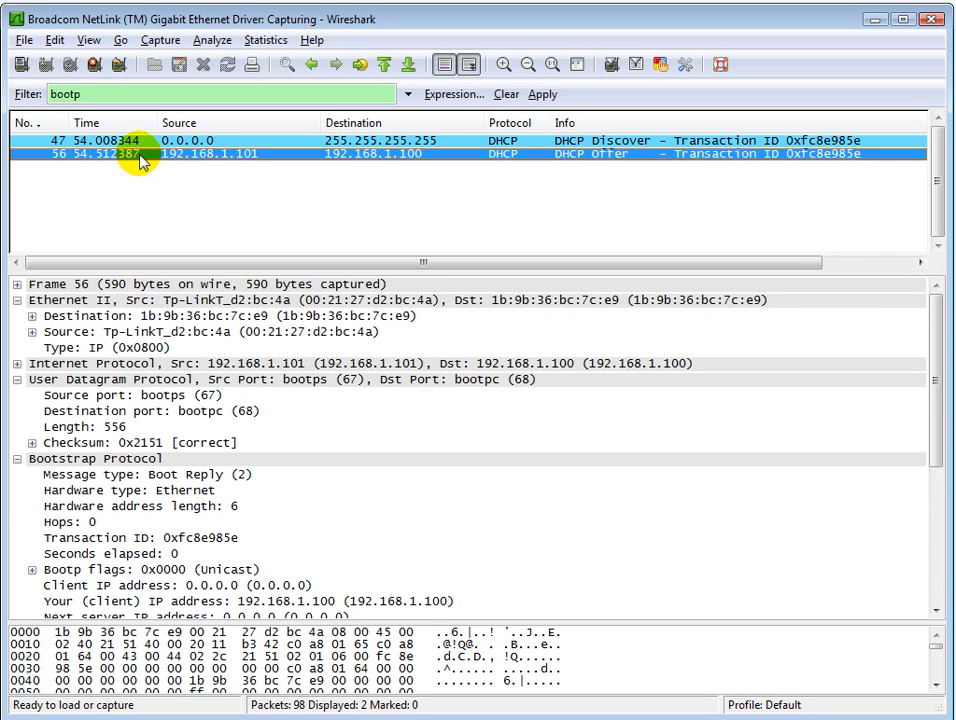
pyautogui.moveTo(278, 160)
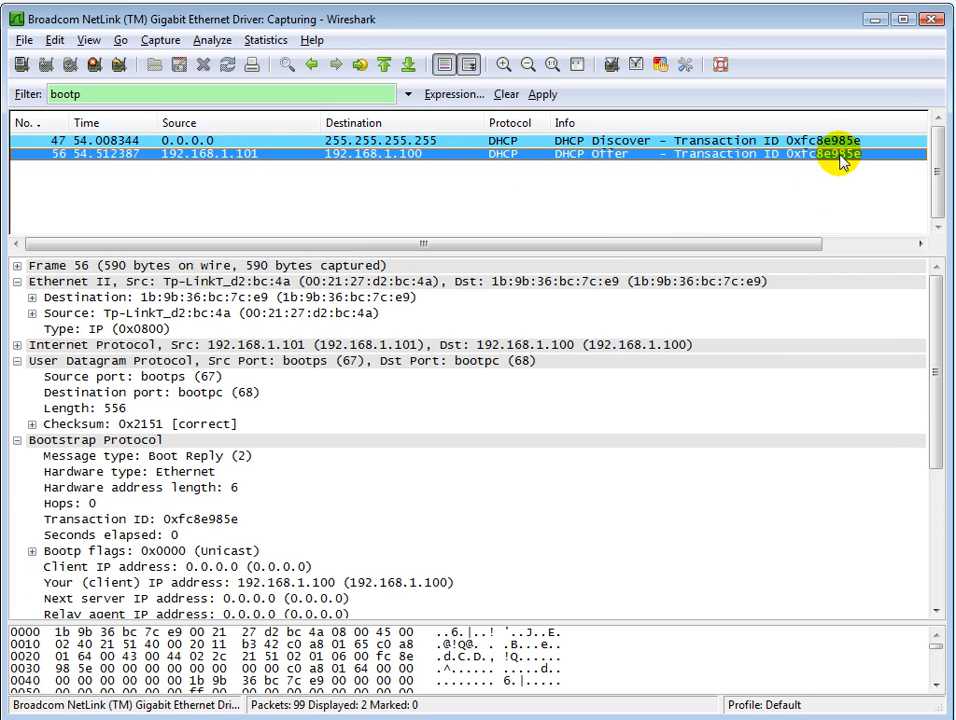
pyautogui.moveTo(843, 160)
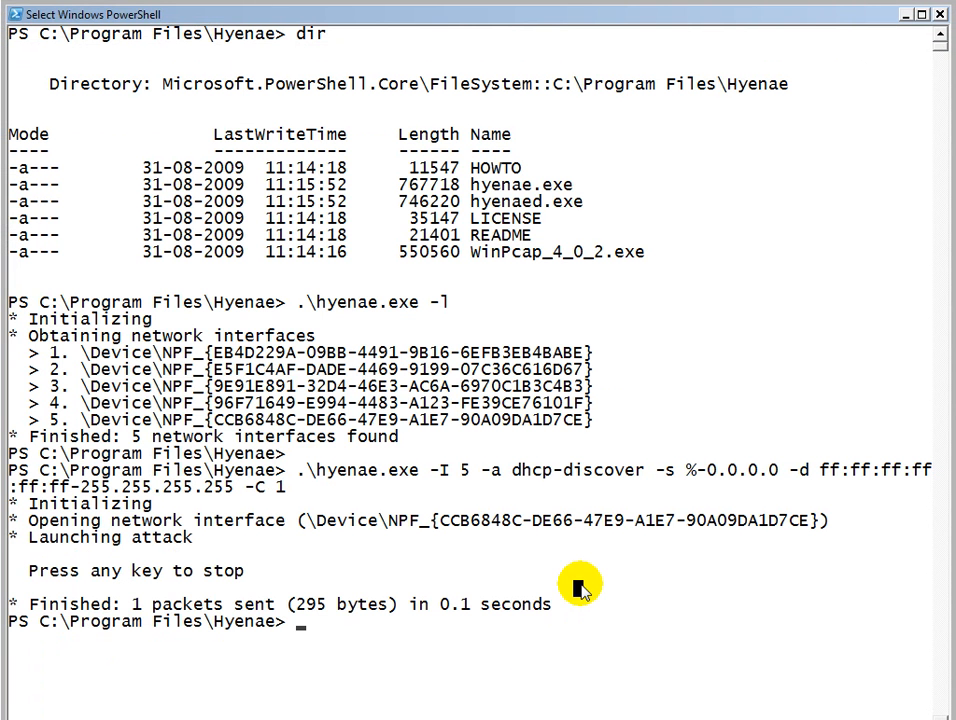
pyautogui.press('Return')
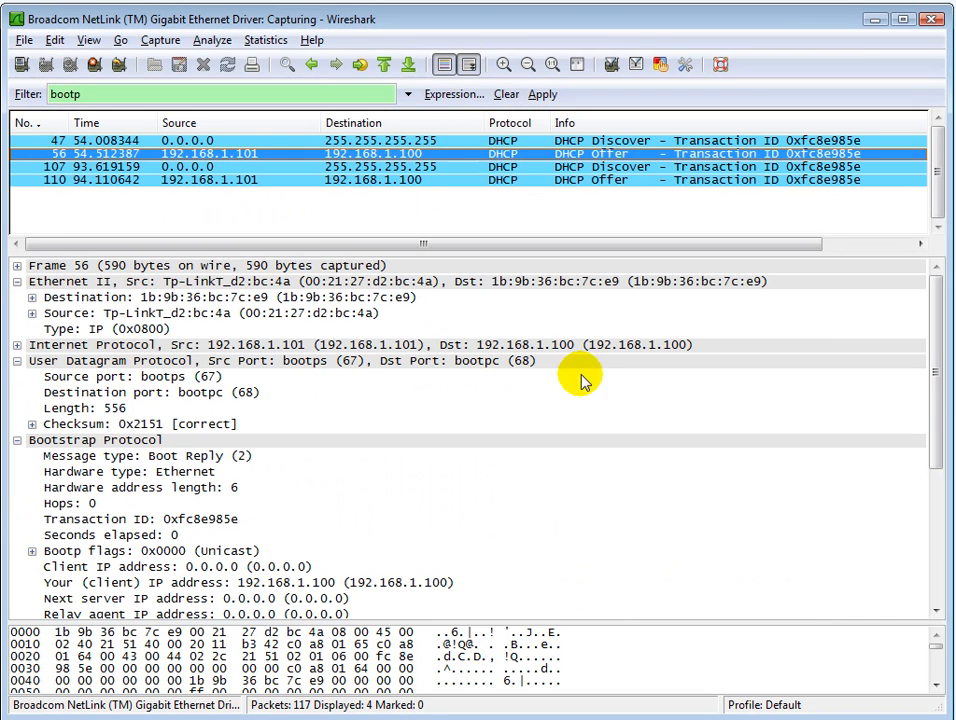
# View details of the second DHCP Offer (110) and Discover (107) packets.
pyautogui.click(630, 180)
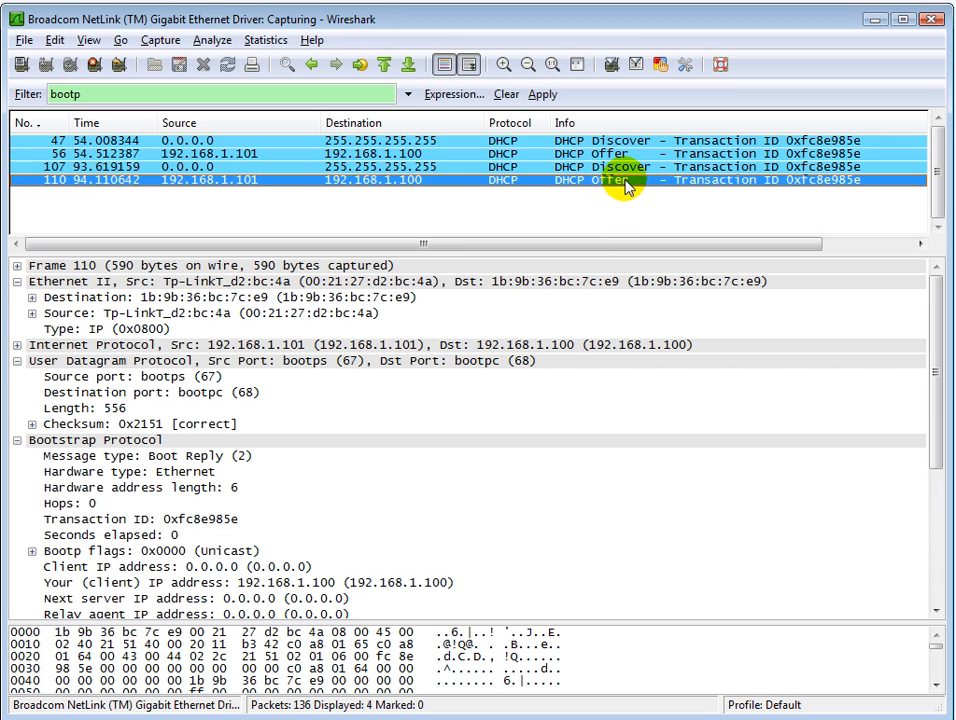
pyautogui.moveTo(587, 423)
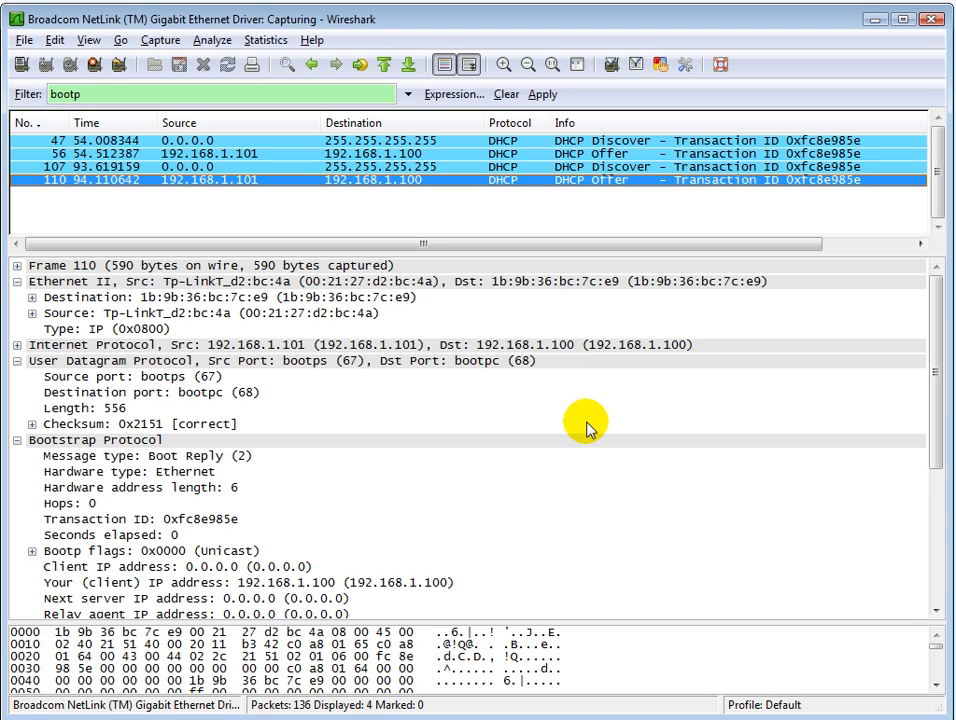
pyautogui.moveTo(197, 222)
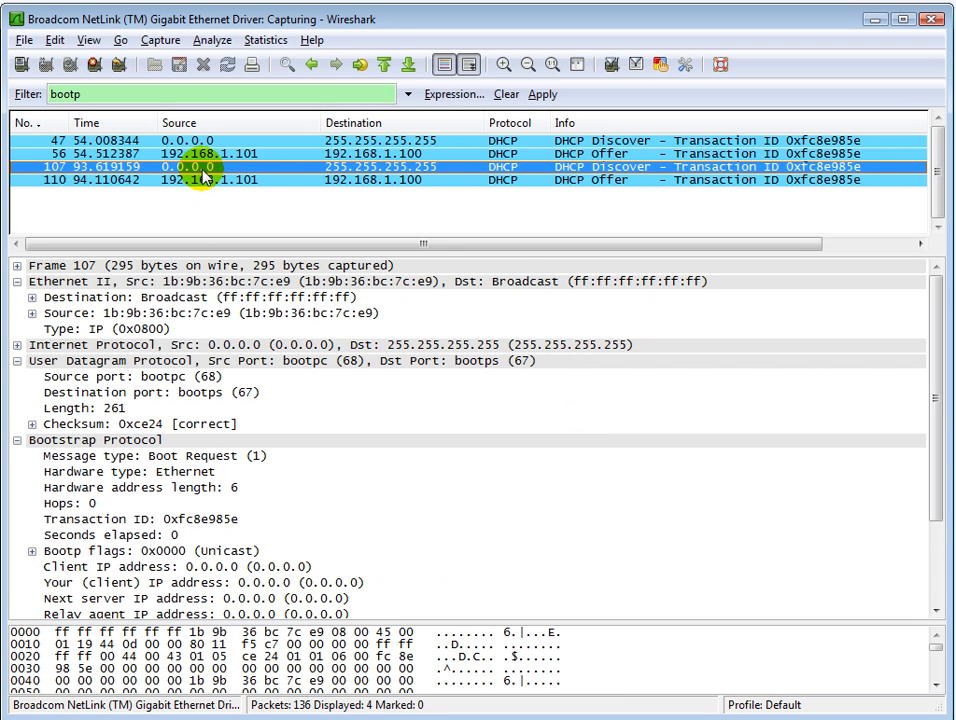
pyautogui.click(200, 140)
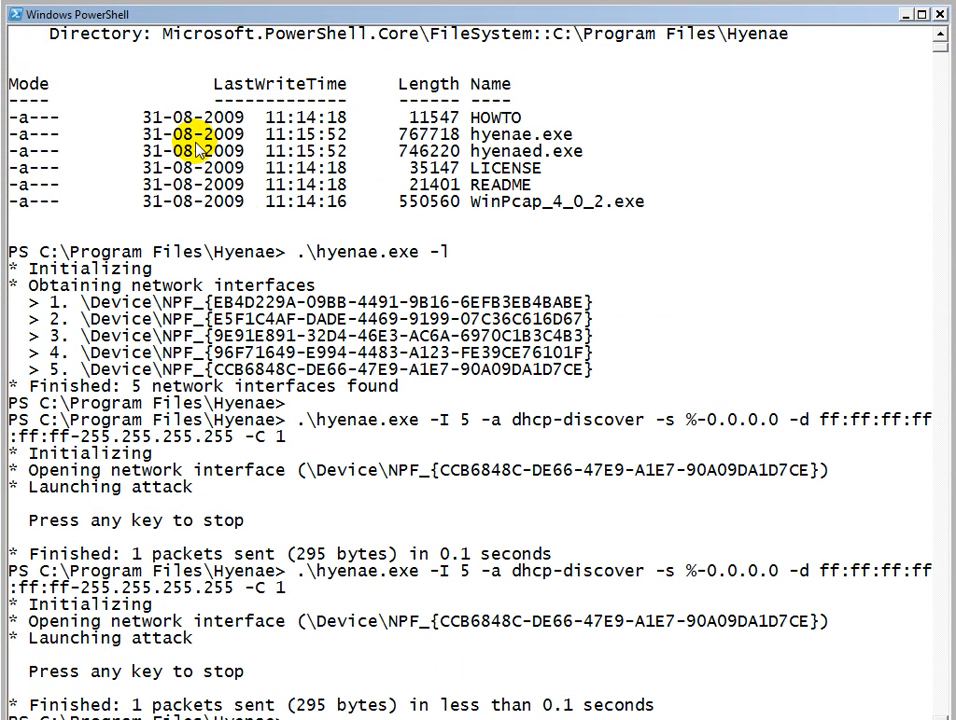
# Scroll the PowerShell output of the unlimited dhcp-discover run and its stop.
pyautogui.scroll(-3)
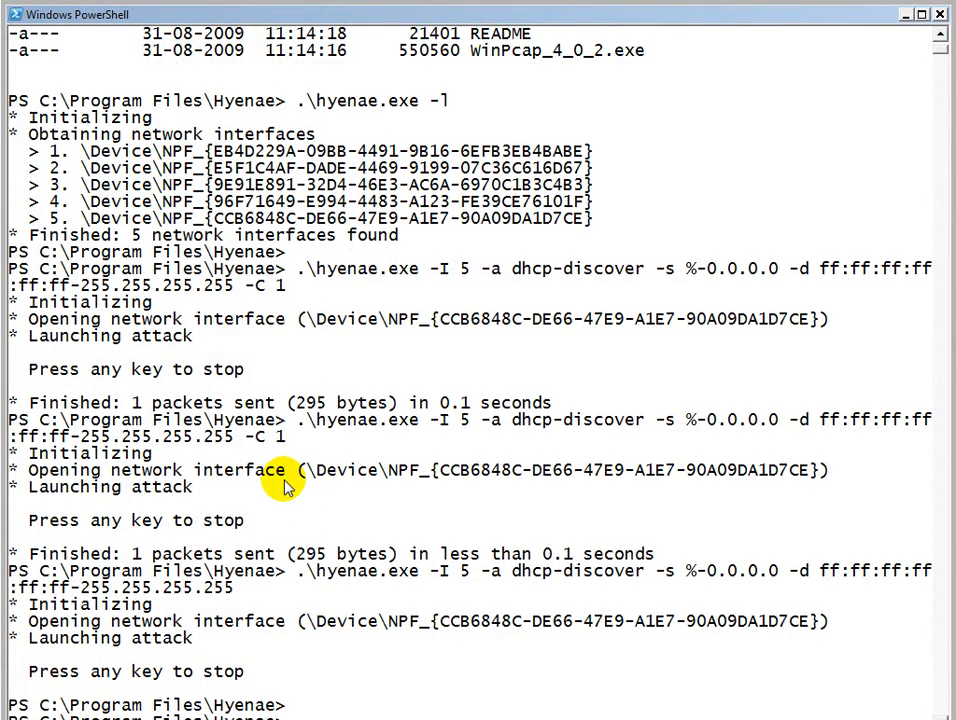
pyautogui.scroll(3)
pyautogui.write('dir')
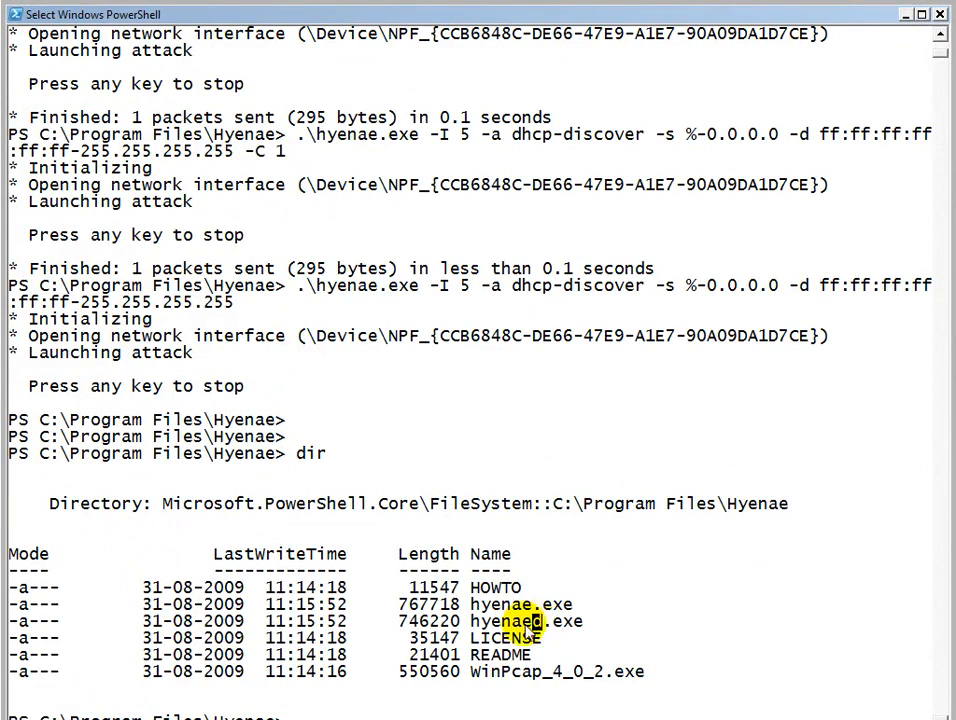
# Highlight hyenaed.exe in the Hyenae folder's dir listing.
pyautogui.doubleClick(527, 621)
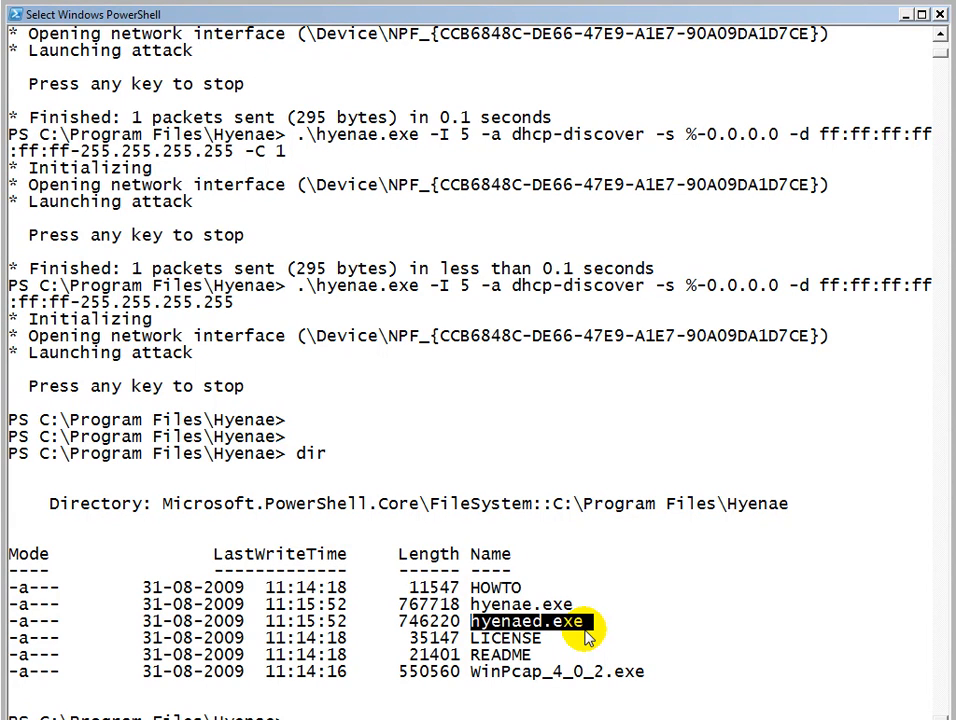
pyautogui.moveTo(592, 620)
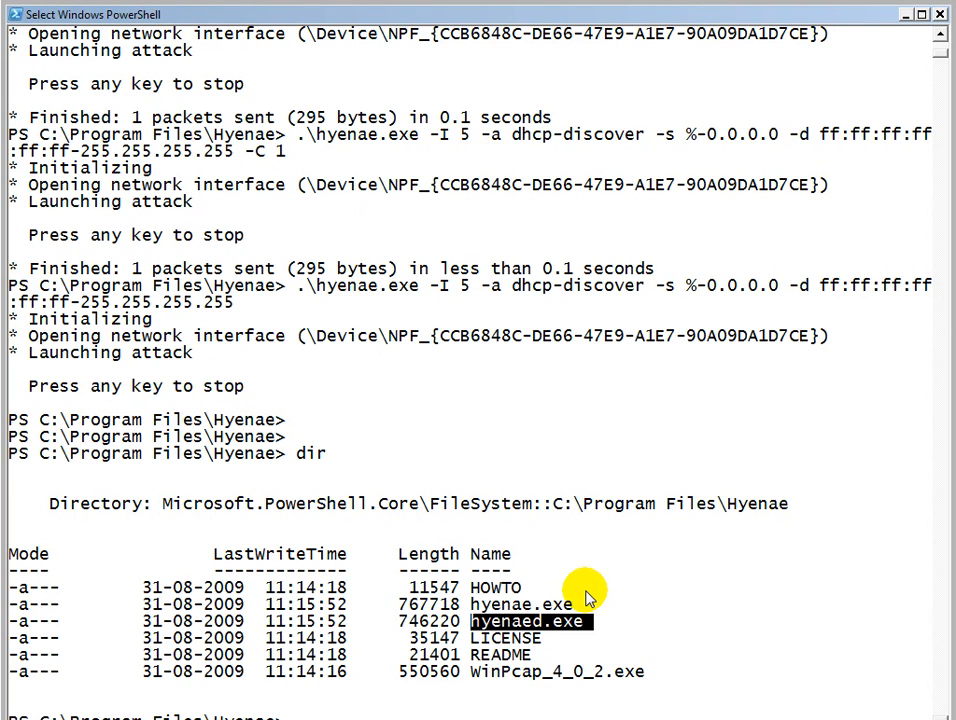
pyautogui.moveTo(573, 600)
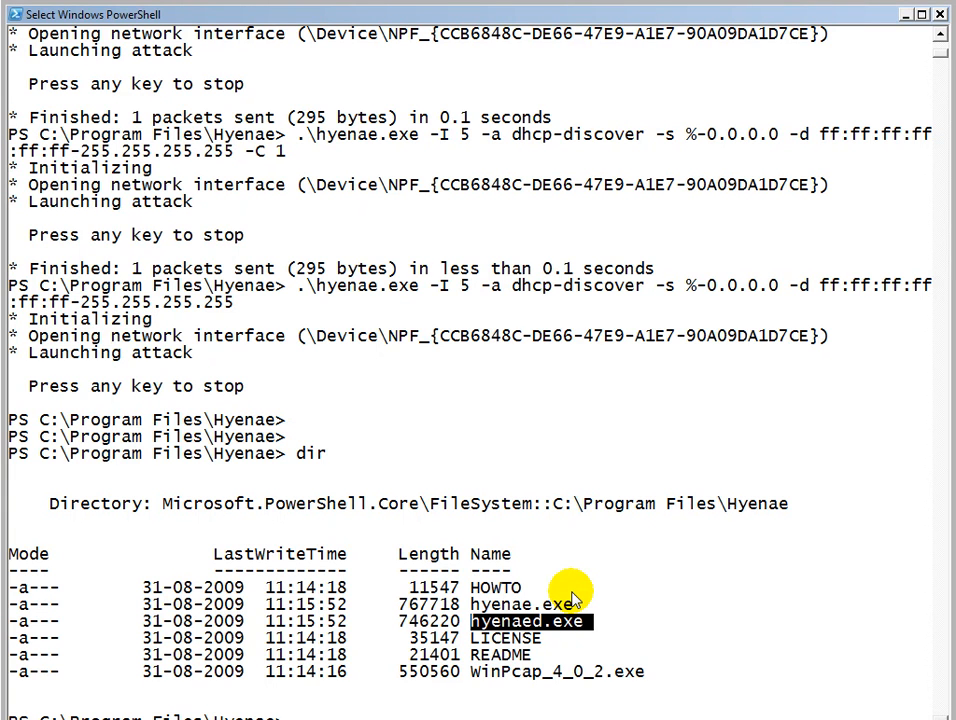
pyautogui.moveTo(655, 635)
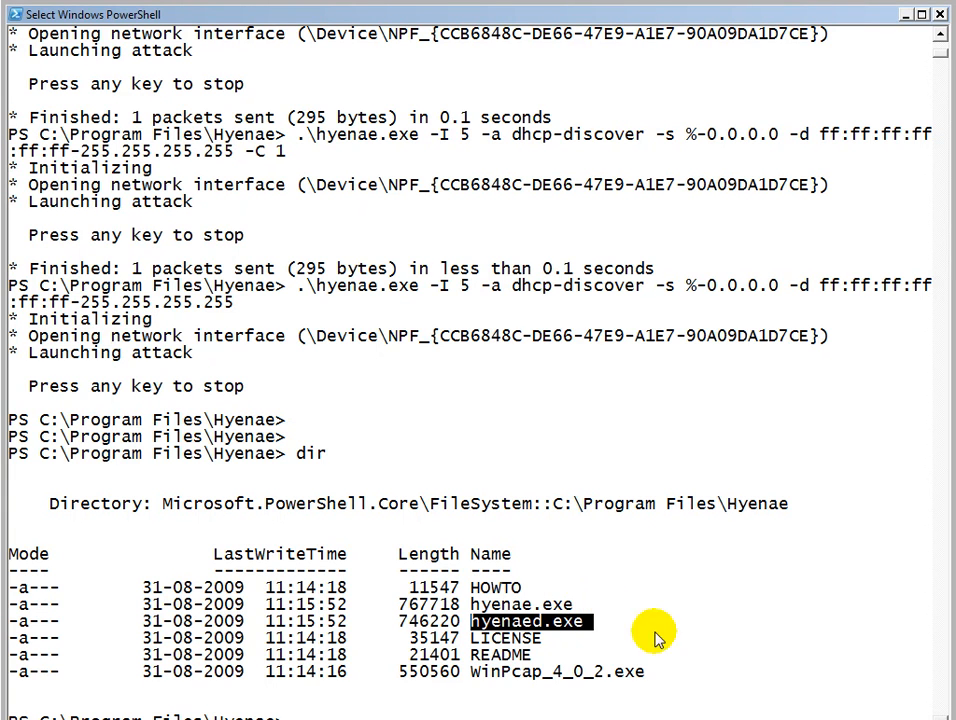